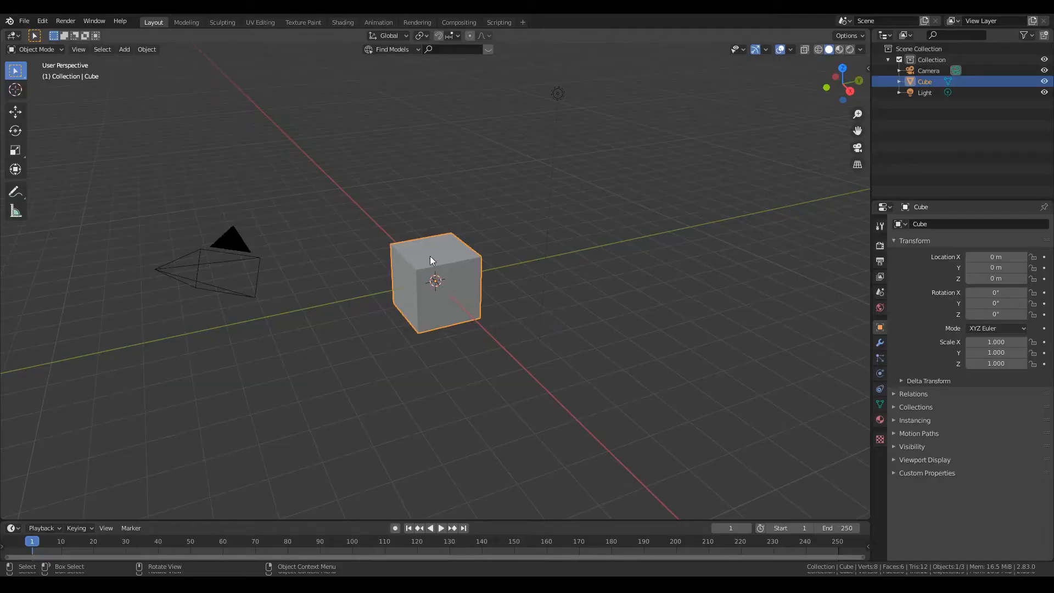
Step: Zoom the view out around the cowboy reference picture before adding the text
scroll("down", 3)
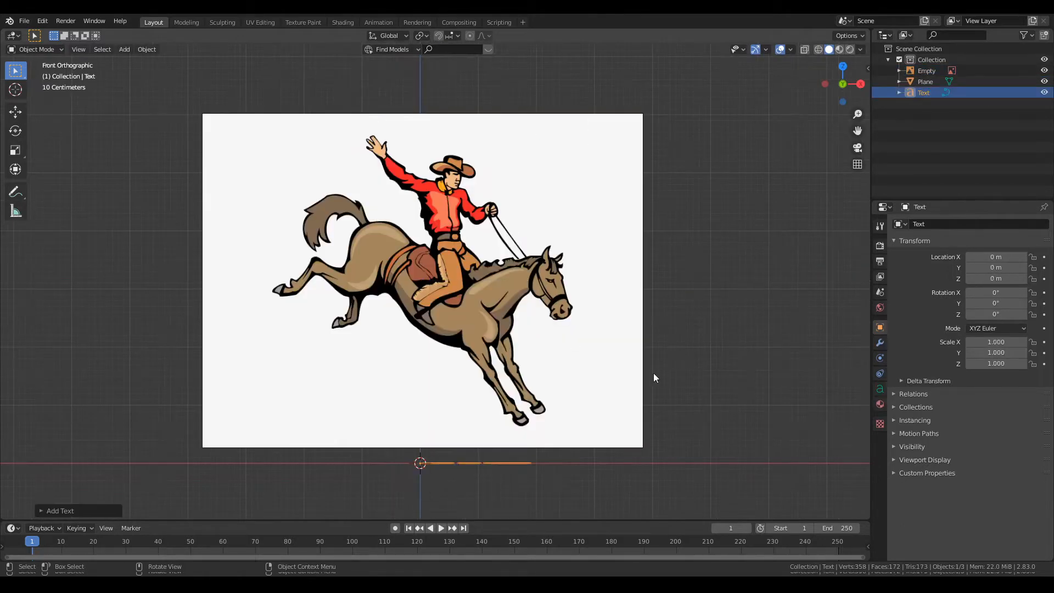
Step: Stand the text upright and write the lettering 'Rex's Texas Tavern' in edit mode
key("r")
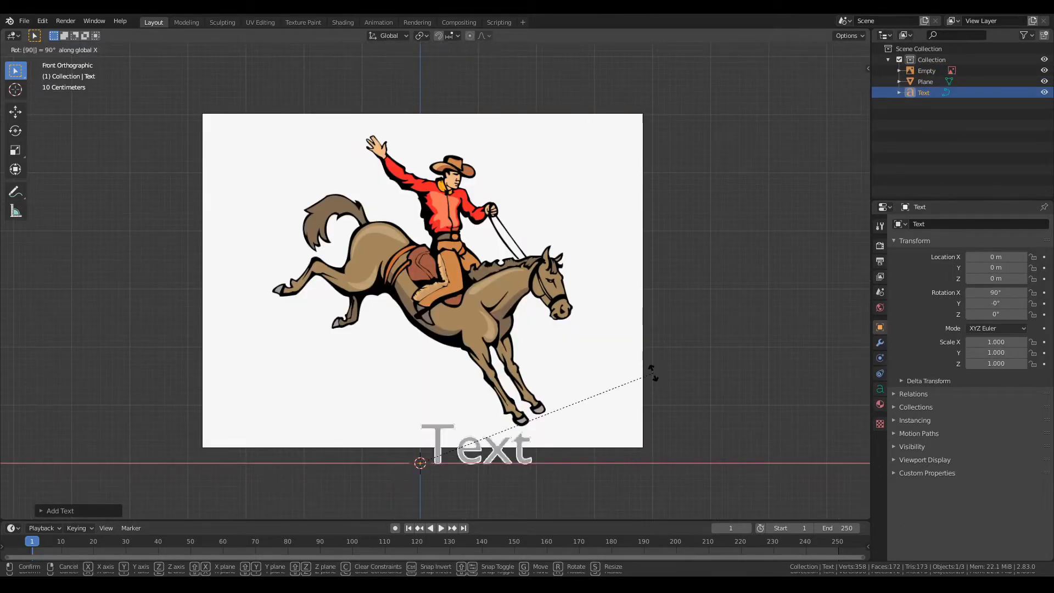
key("Tab")
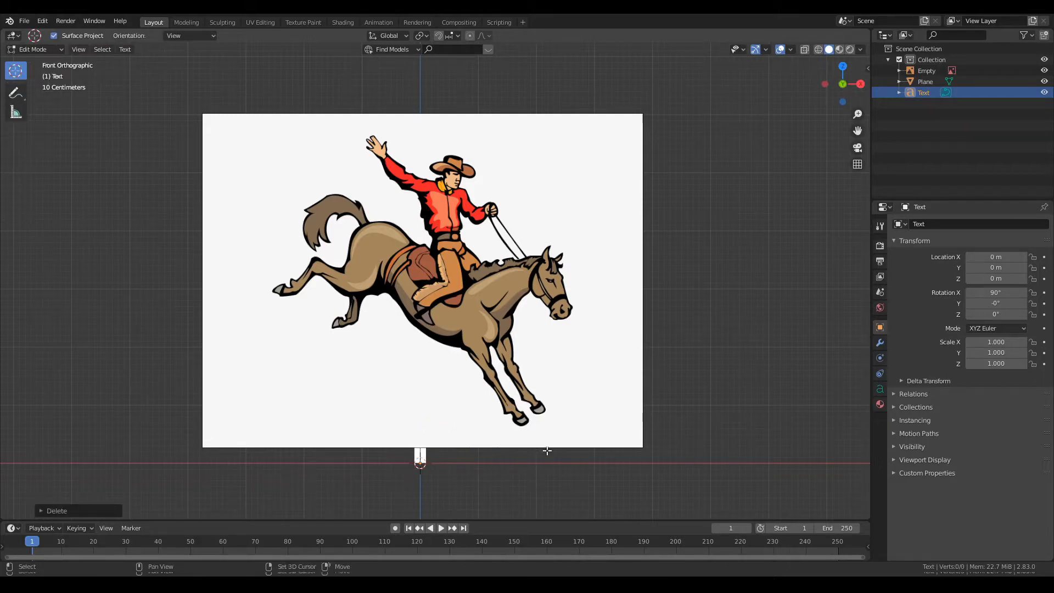
type("Rex;")
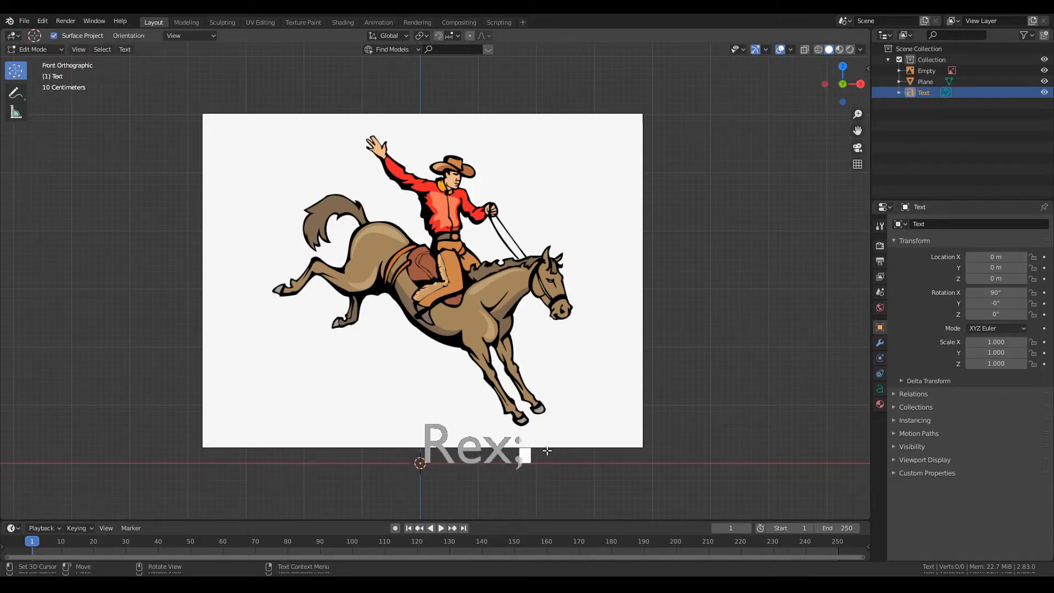
type("'s")
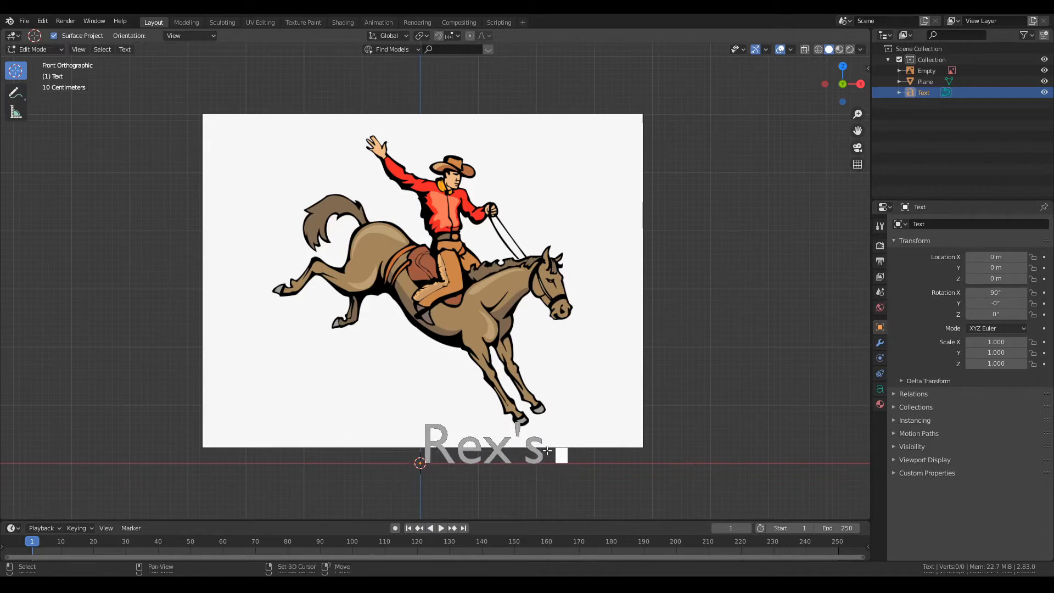
type("Texas")
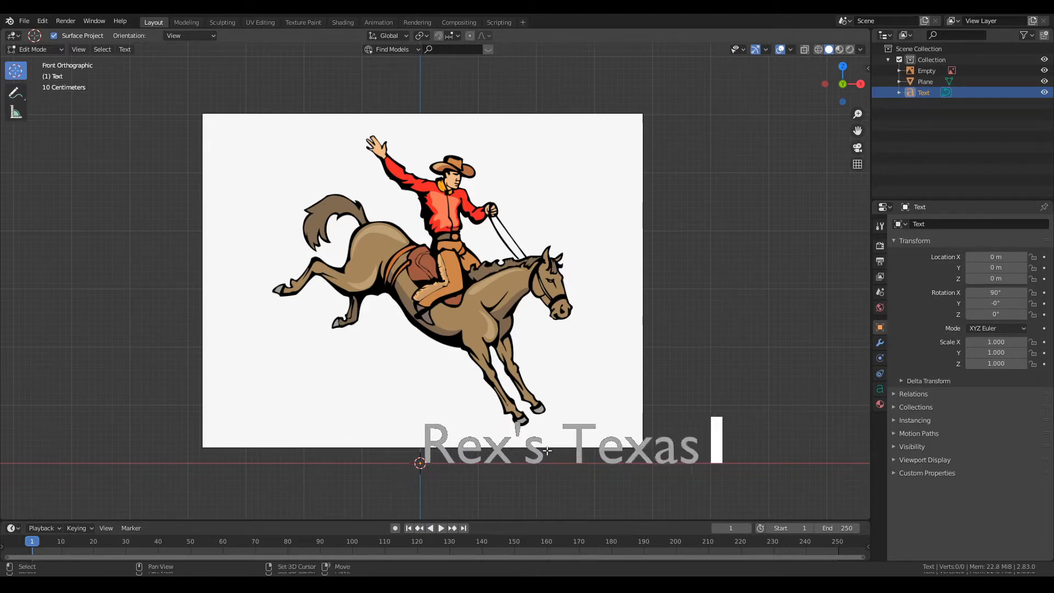
type("Tavern")
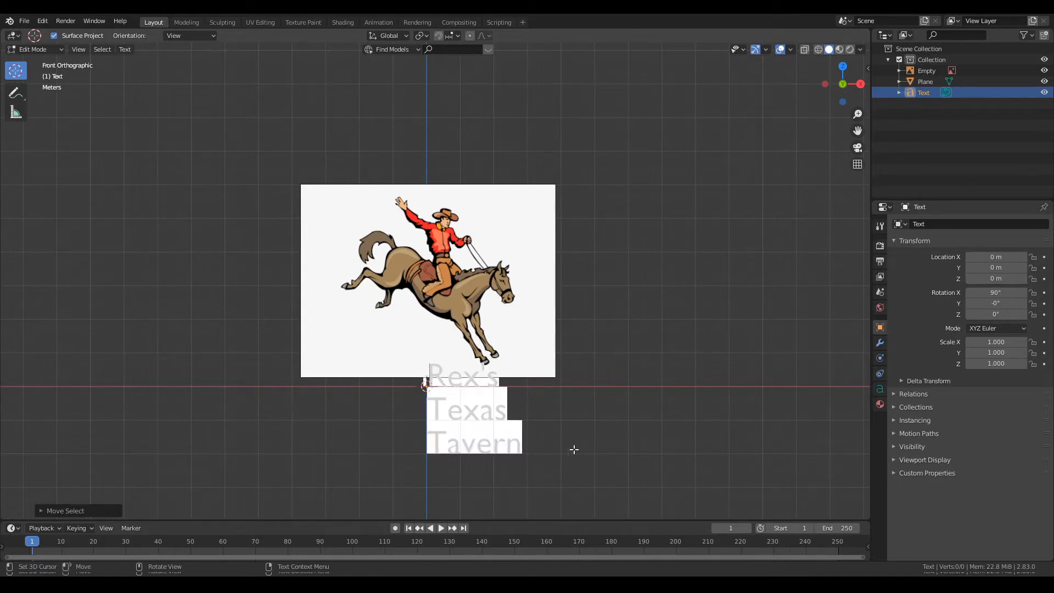
Step: Adjust the paragraph settings so the separate TAVERN lettering is centred
left_click(880, 389)
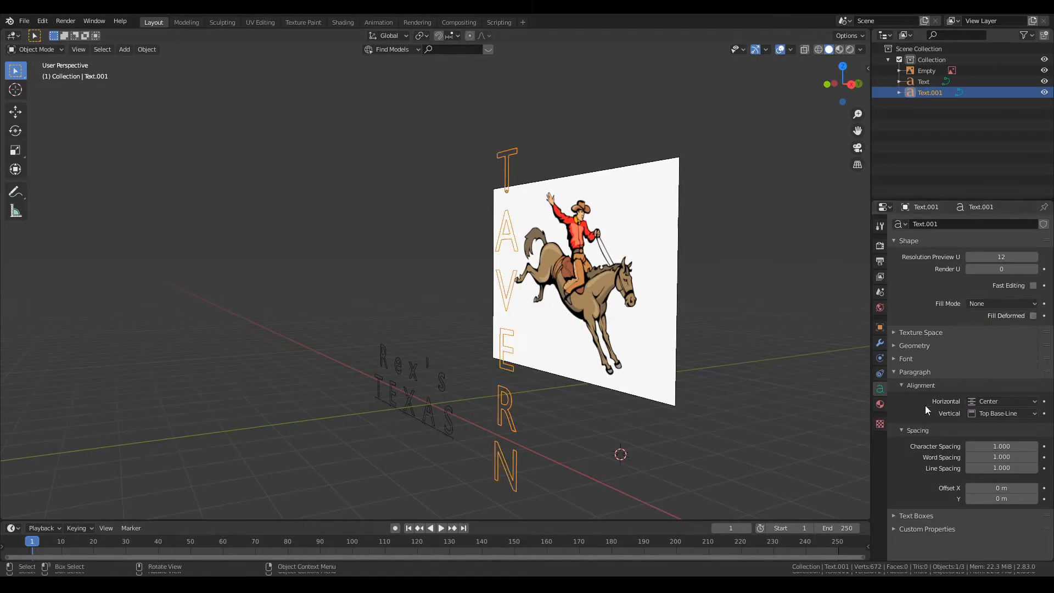
Step: Give the TAVERN letters a 0.015 m bevel depth with fill mode None for thin tubes
left_click(913, 371)
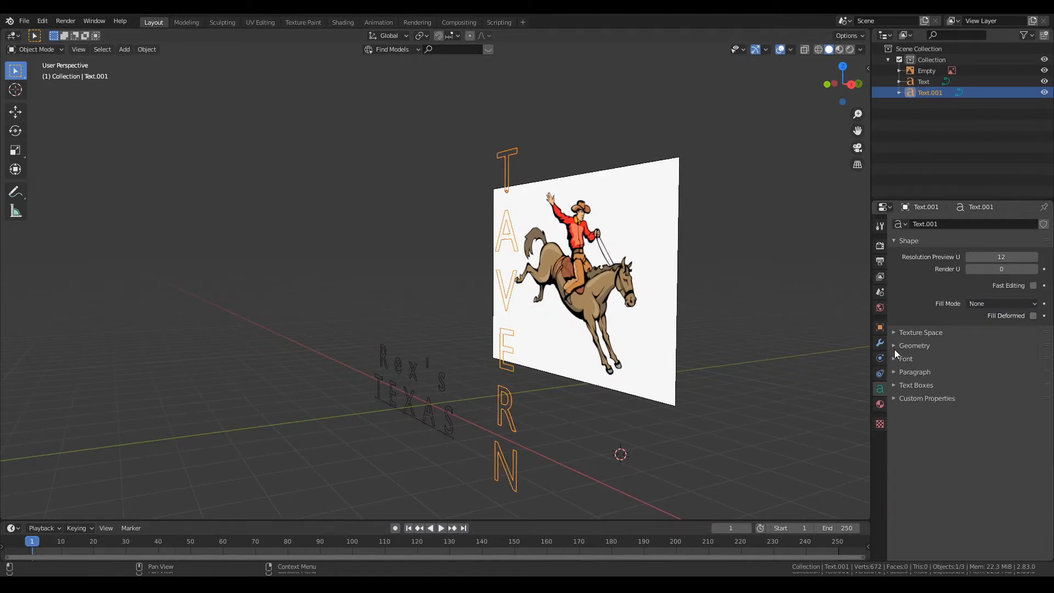
left_click(913, 345)
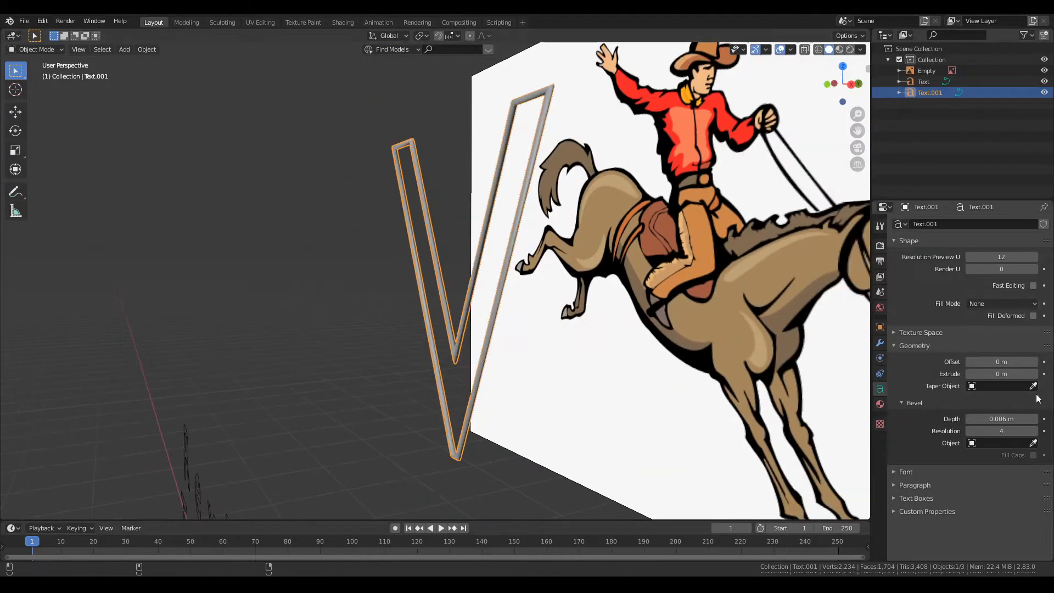
mouse_move(1001, 418)
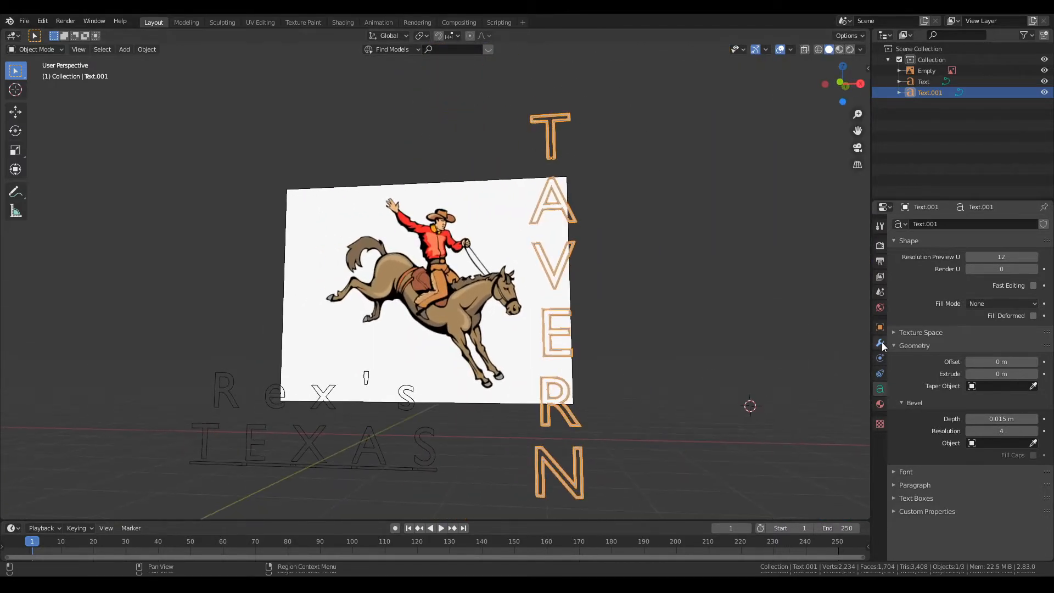
Step: Give TAVERN an orange Emission material with strength 25
left_click(881, 404)
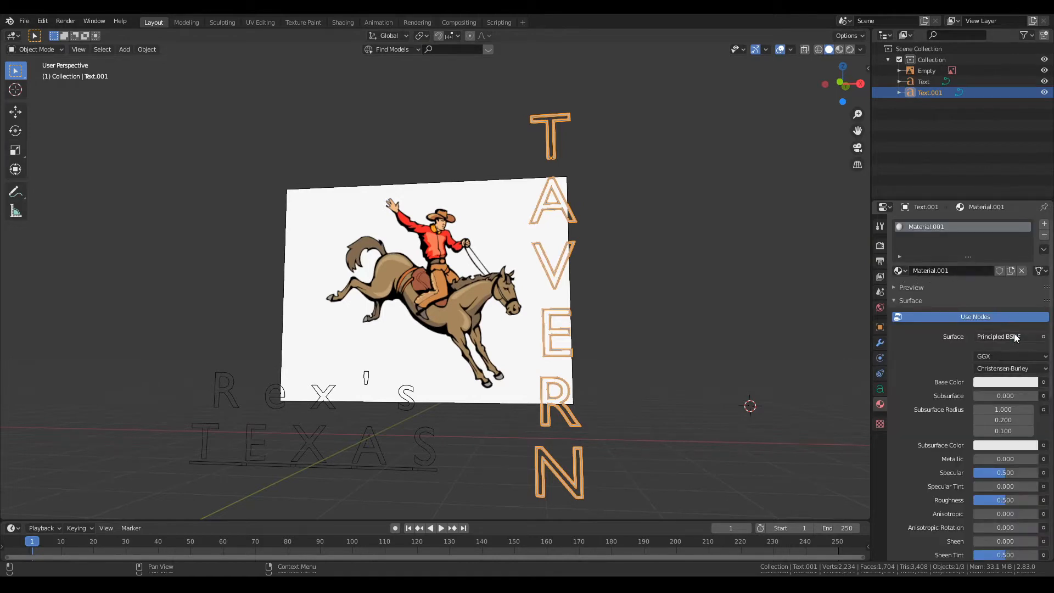
left_click(1006, 337)
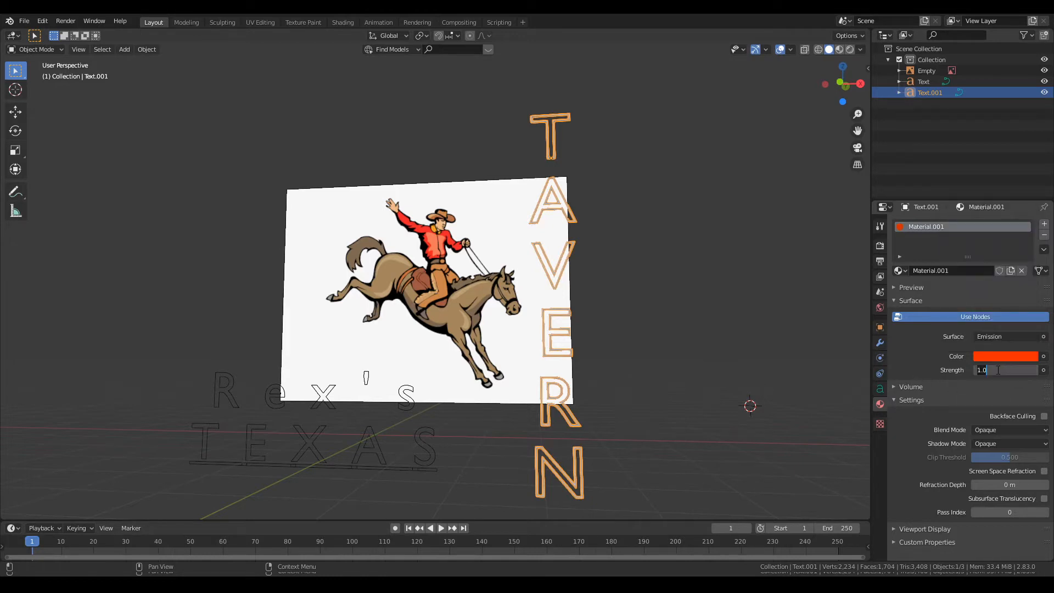
type("25")
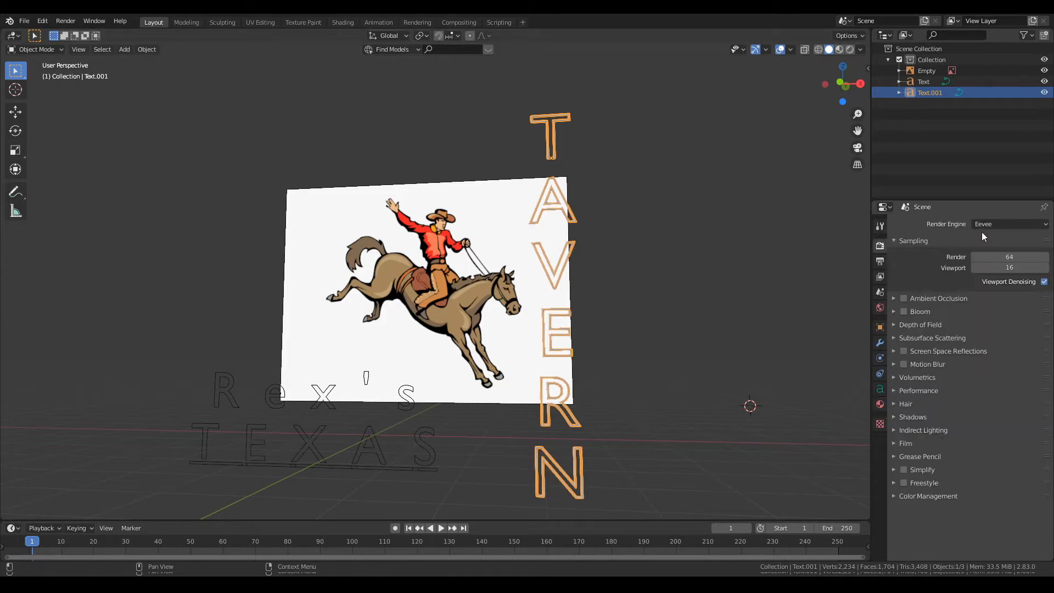
Step: Enable ambient occlusion and bloom and preview the glowing tubes in Rendered view
left_click(902, 298)
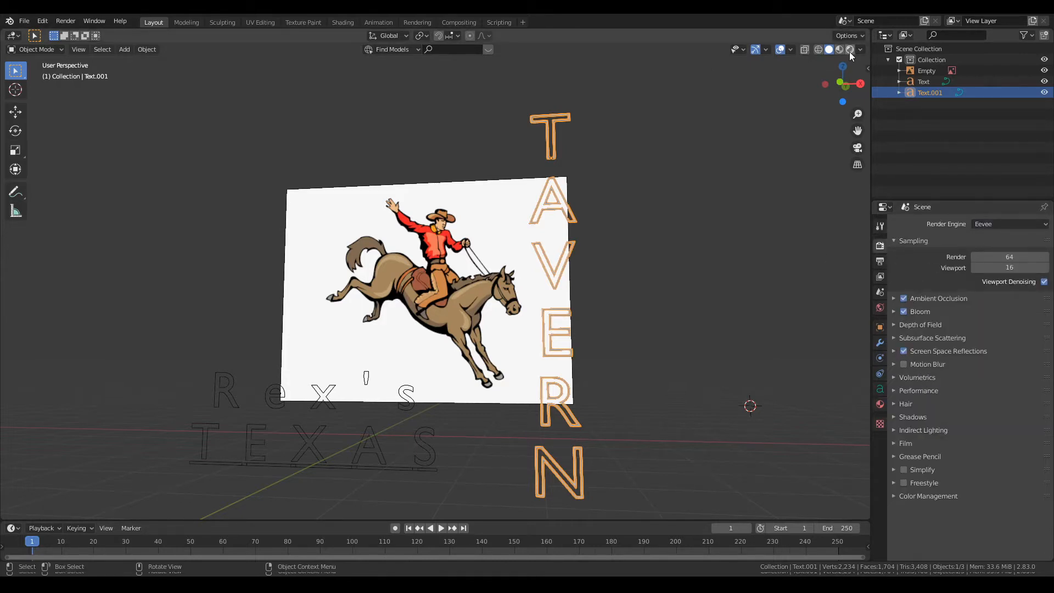
left_click(850, 49)
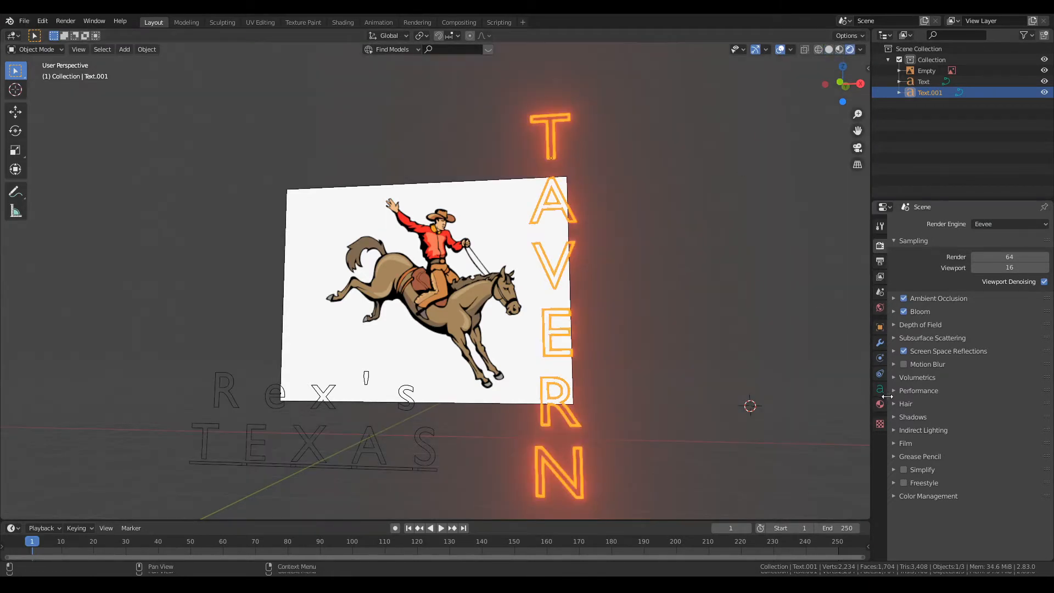
left_click(879, 404)
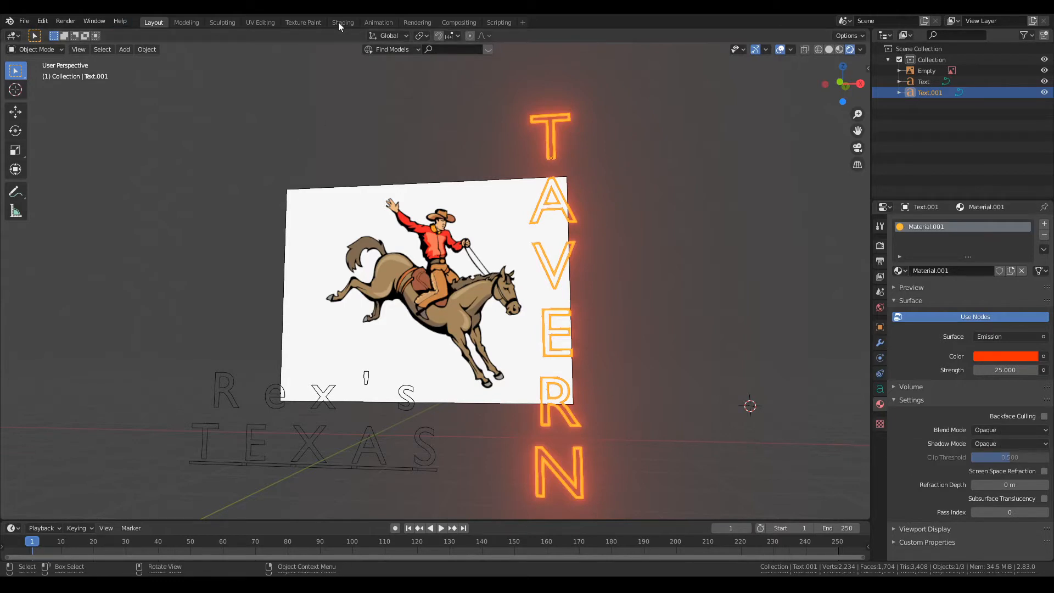
Step: Wire orange and red emission nodes through a Mix Shader driven by a Fresnel factor
left_click(343, 22)
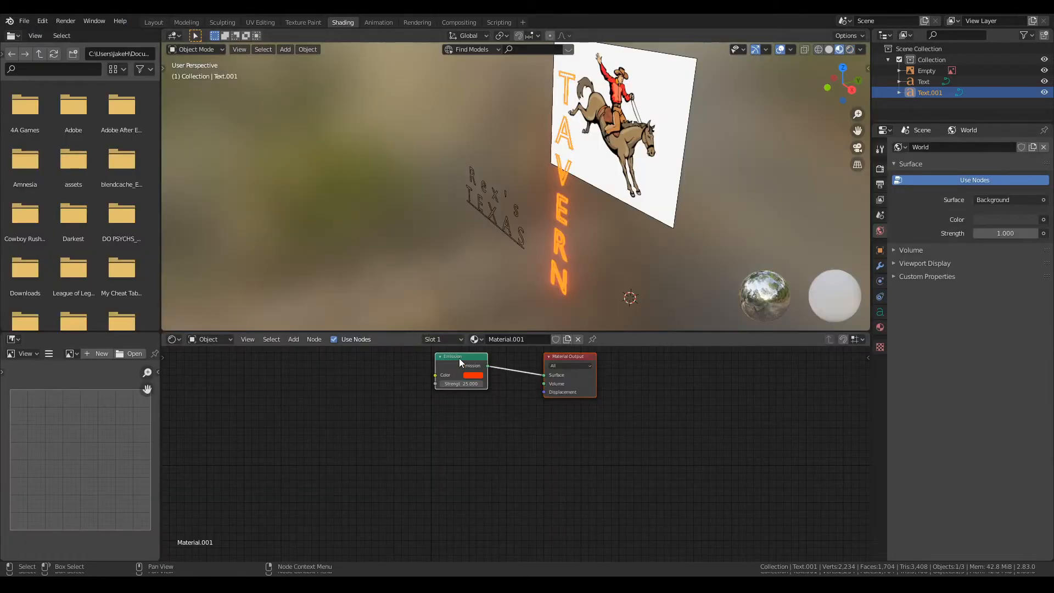
left_click_drag(460, 363, 336, 387)
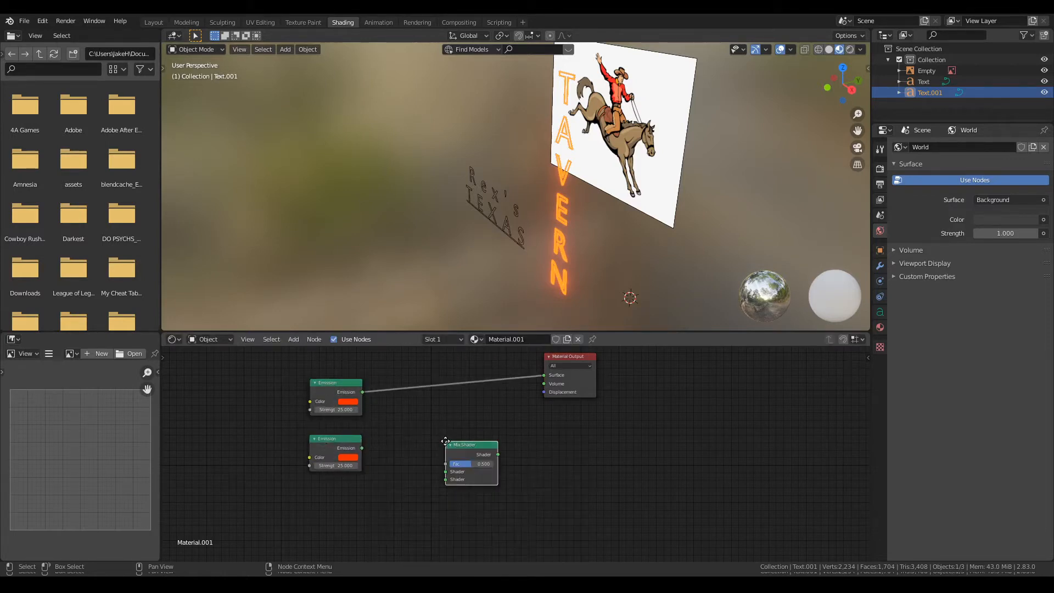
left_click_drag(471, 462, 455, 390)
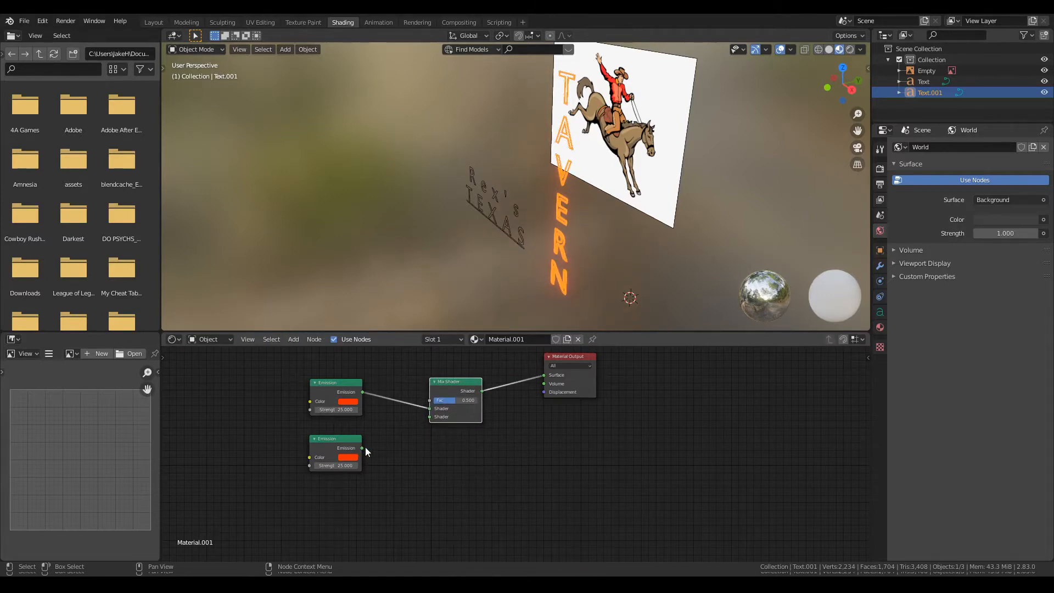
left_click_drag(361, 448, 418, 429)
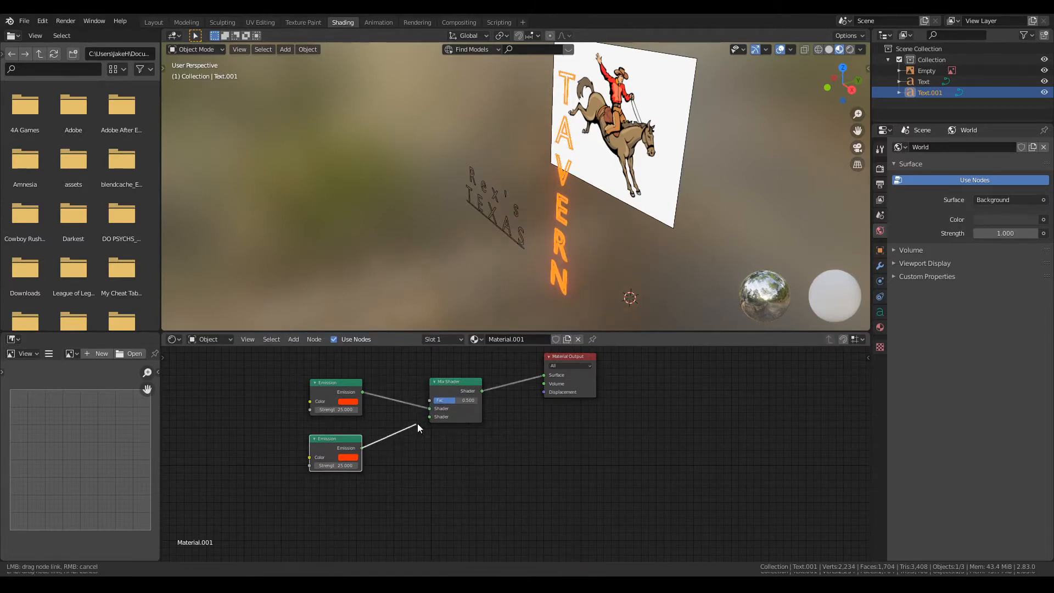
left_click(347, 402)
type("fr")
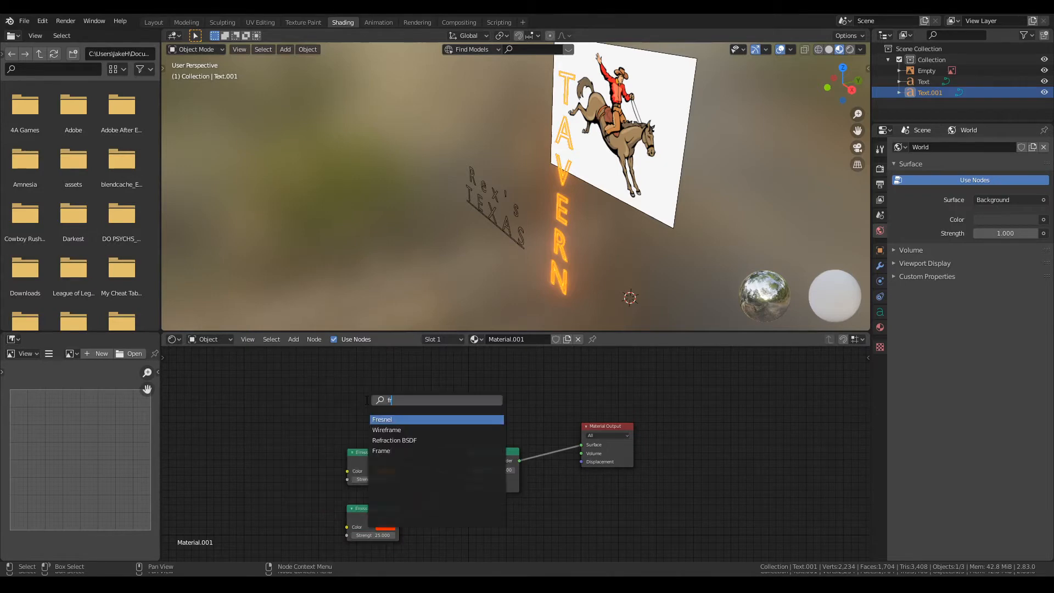
left_click(382, 419)
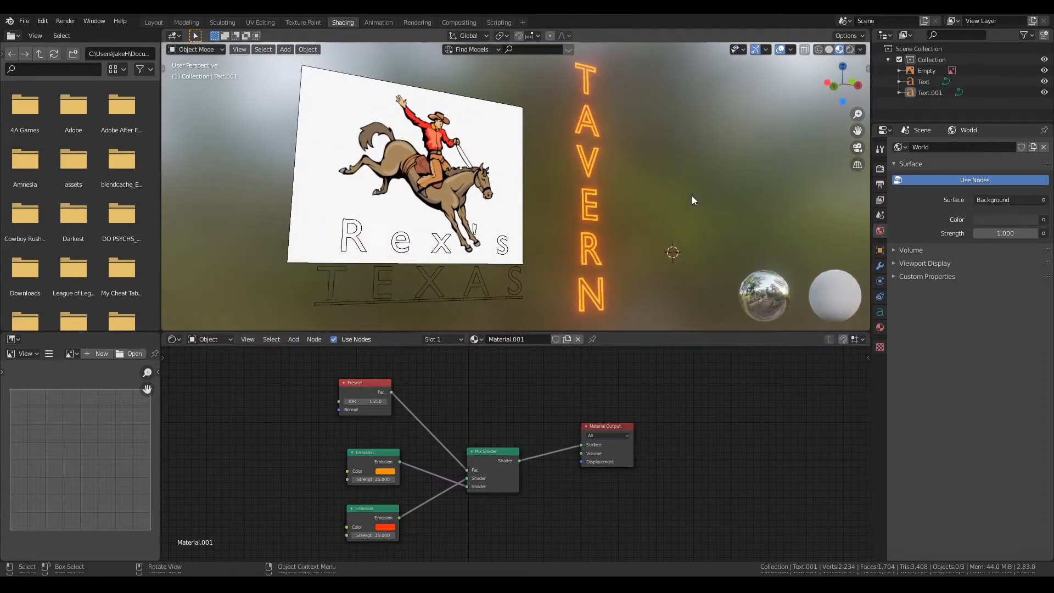
Step: Give the copied TAVERN letters offset thickness and extrusion depth
left_click(152, 22)
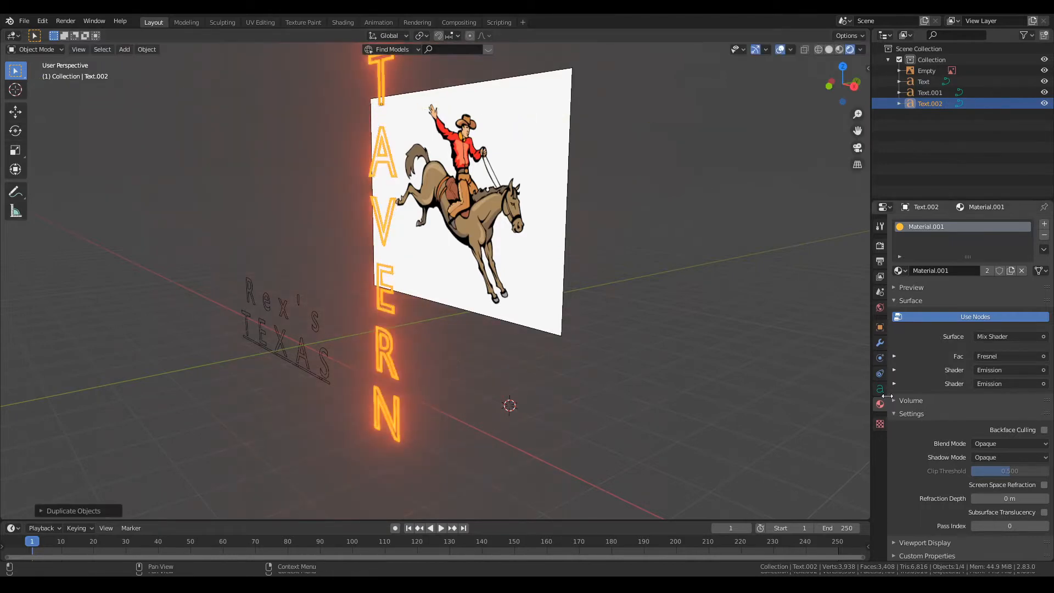
left_click(879, 388)
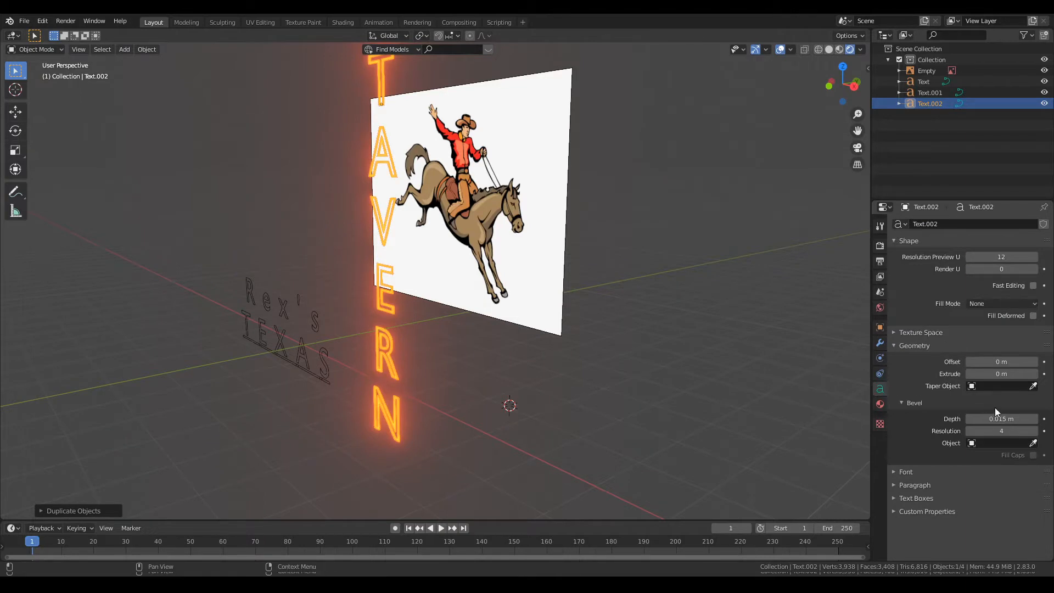
left_click_drag(1001, 362, 1022, 361)
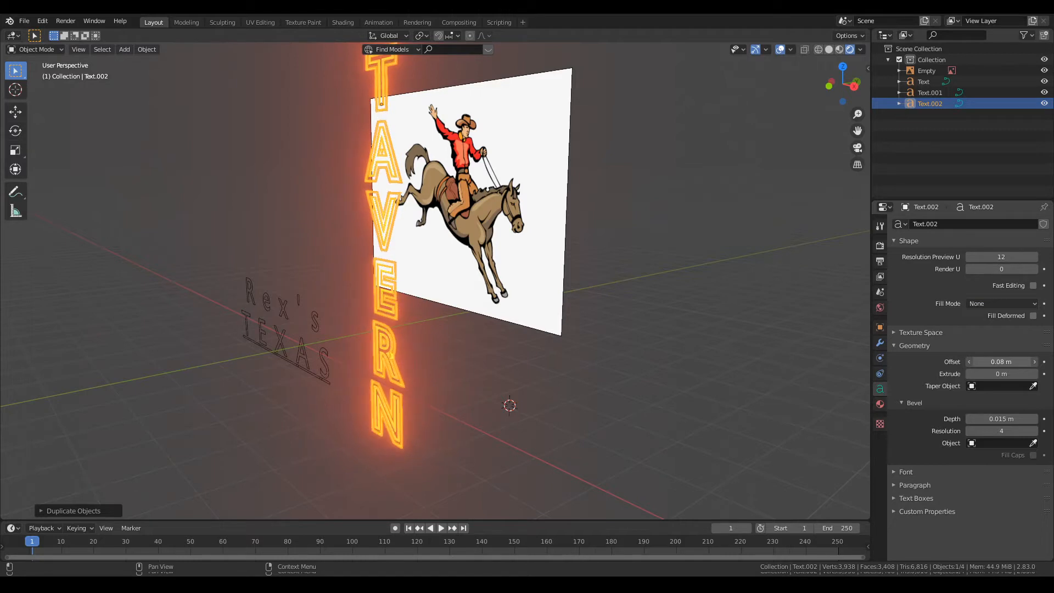
left_click(969, 361)
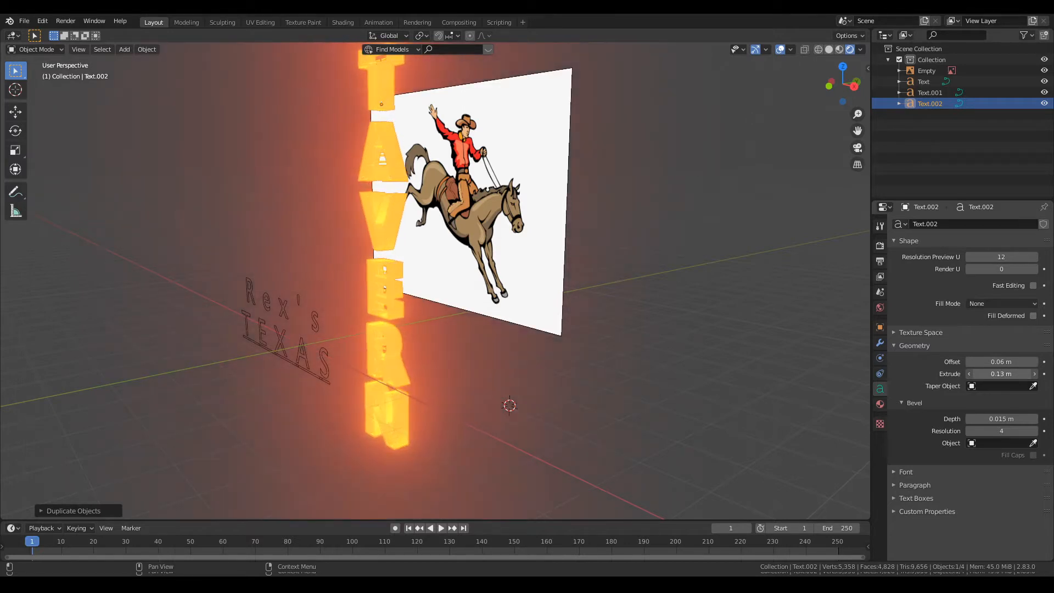
Step: Set the copied letters' fill mode to Back
left_click(1001, 303)
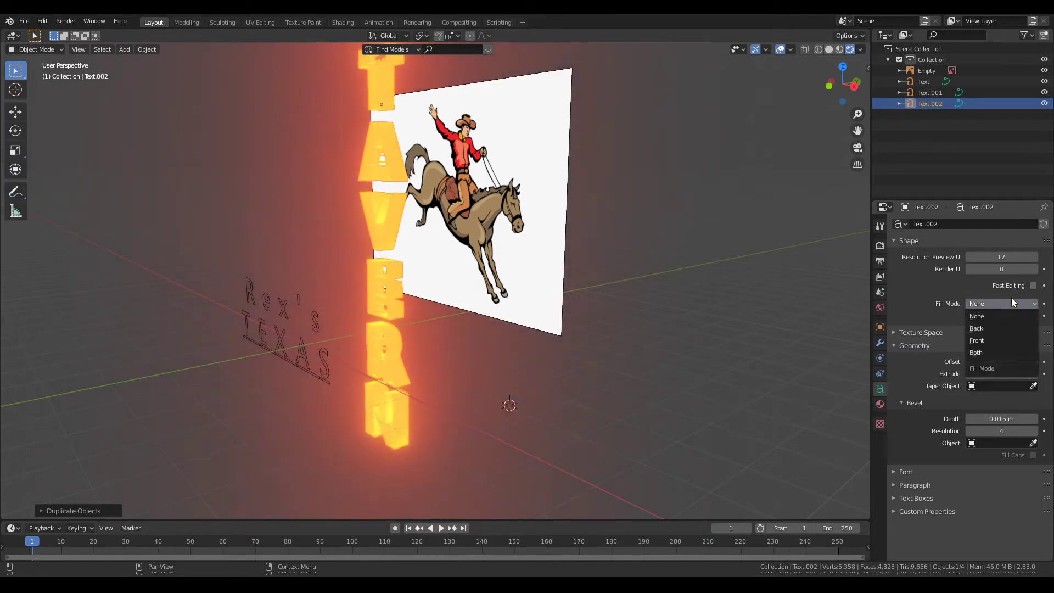
left_click(976, 328)
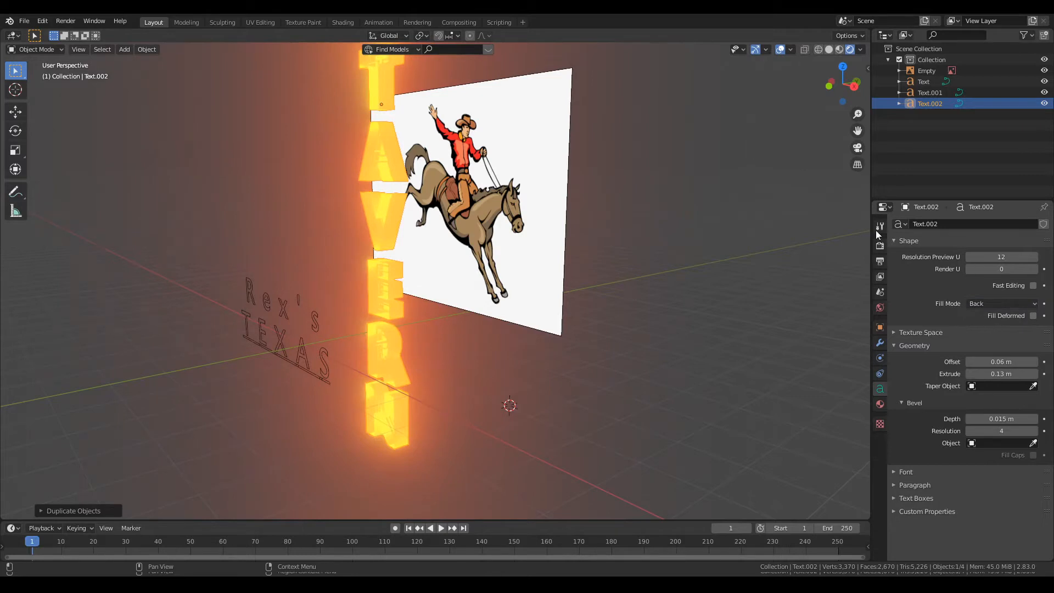
mouse_move(879, 343)
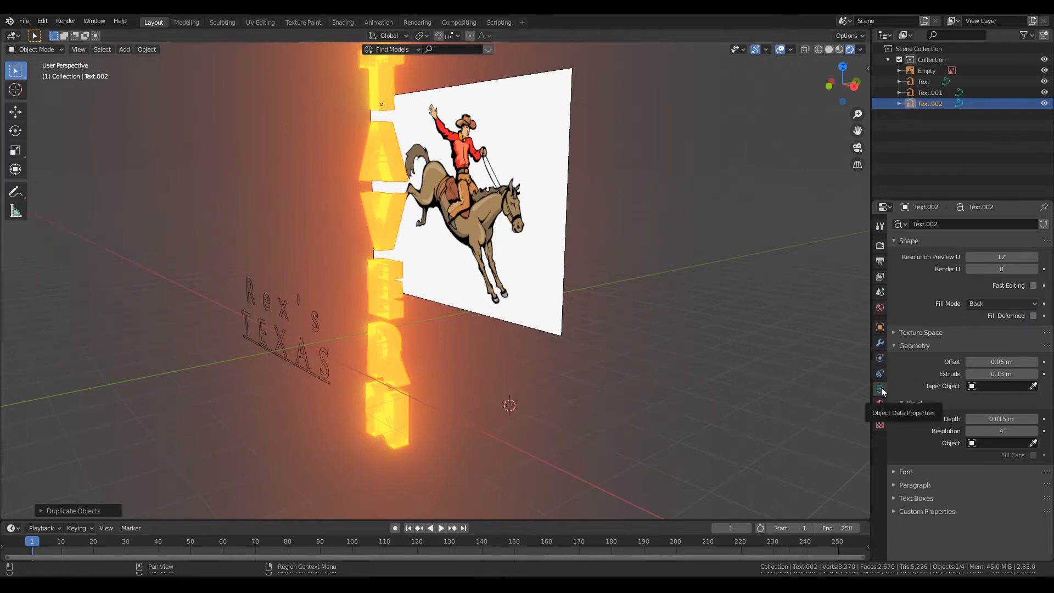
Step: Add a second material slot with a new material and a darkened base colour
left_click(879, 404)
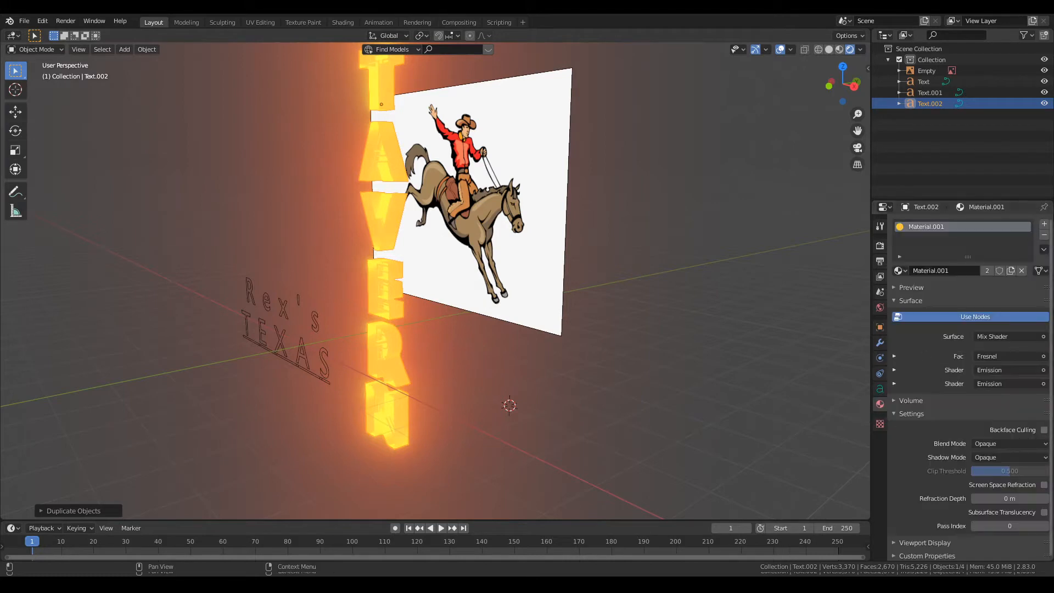
left_click(1044, 224)
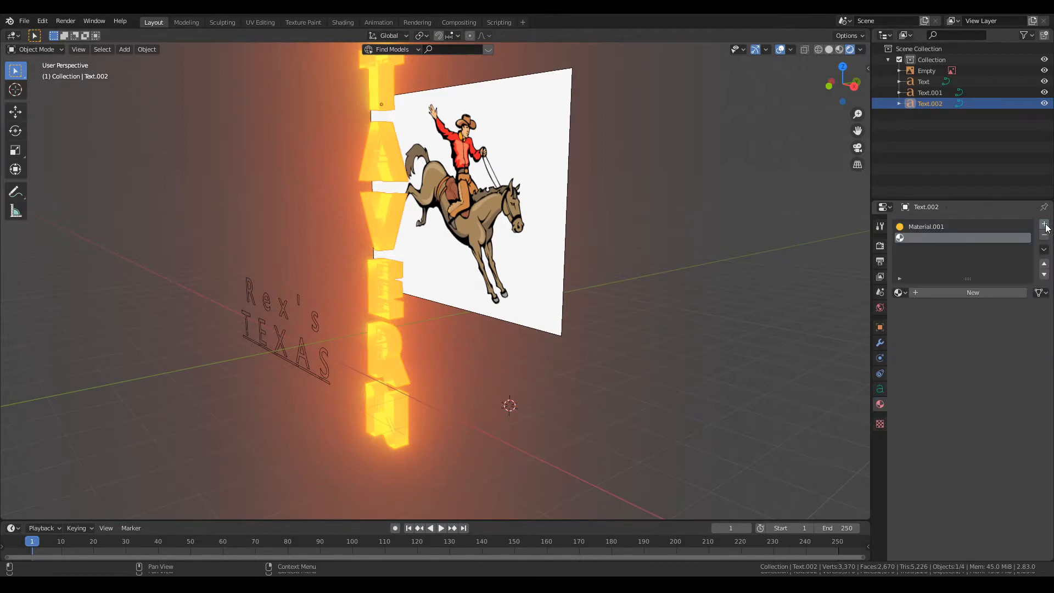
left_click(1043, 224)
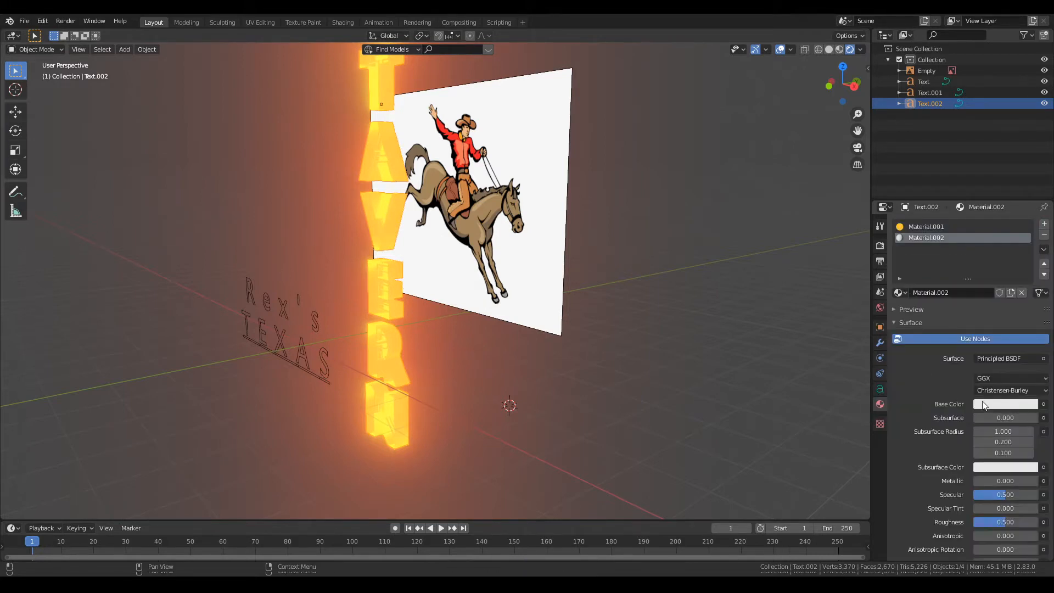
left_click(1005, 404)
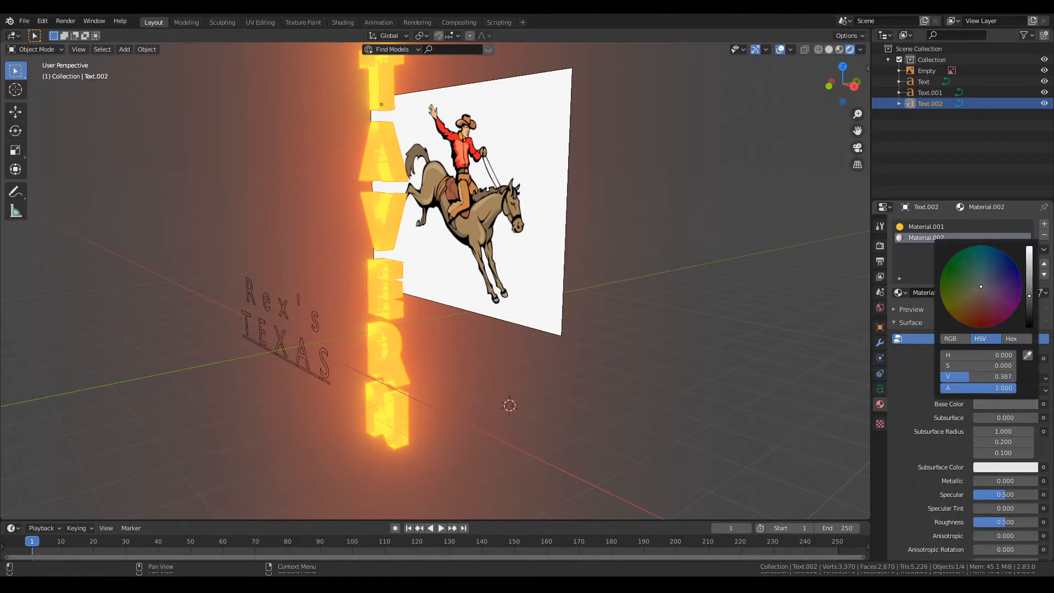
left_click(926, 237)
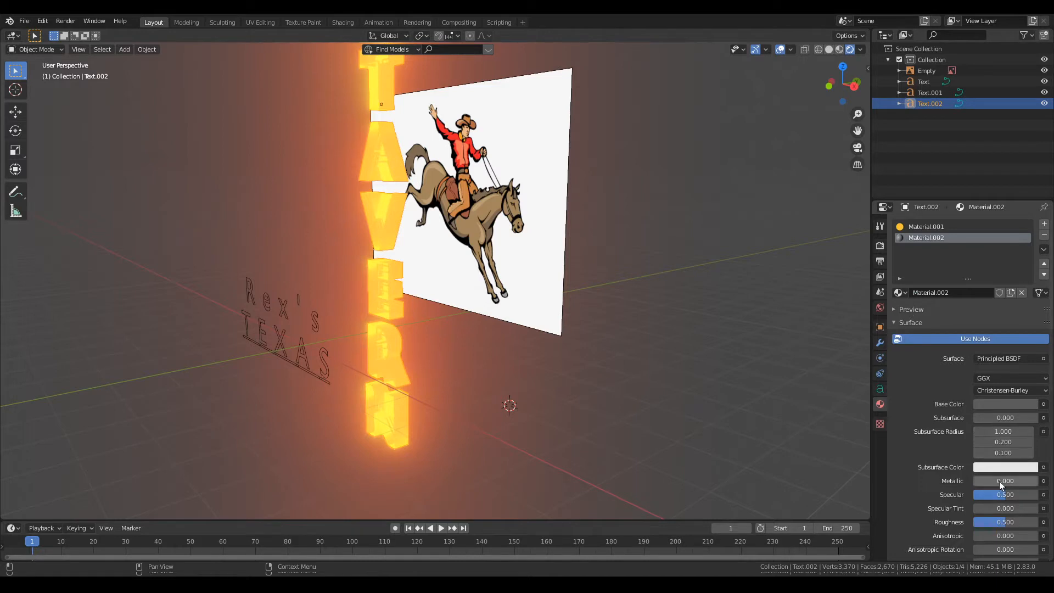
Step: Raise metallic to about 0.68, darken it further, and assign it to the letter bodies
left_click_drag(981, 480, 1007, 480)
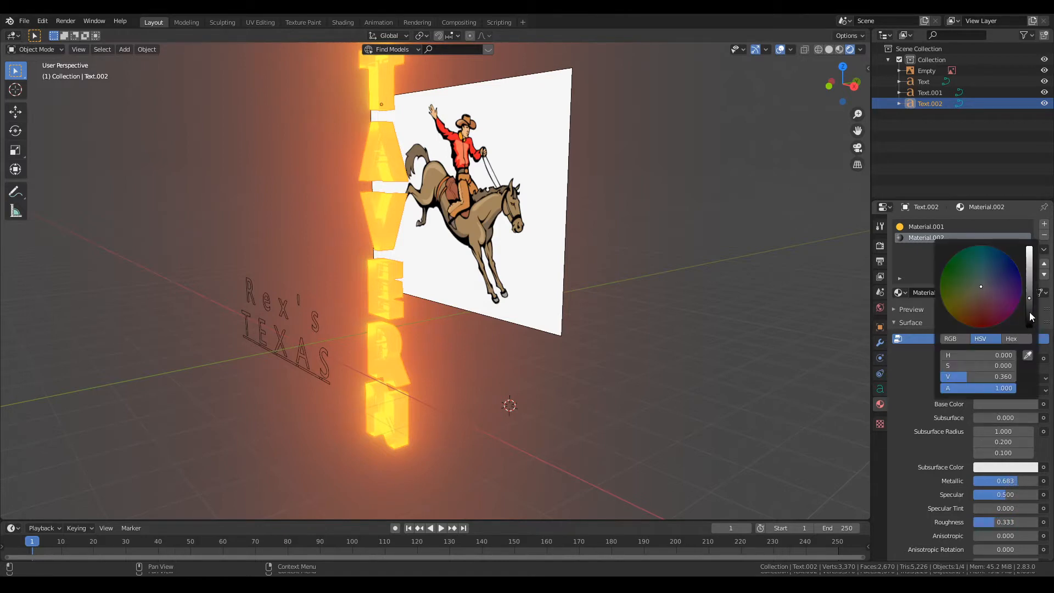
left_click_drag(1029, 282, 1029, 317)
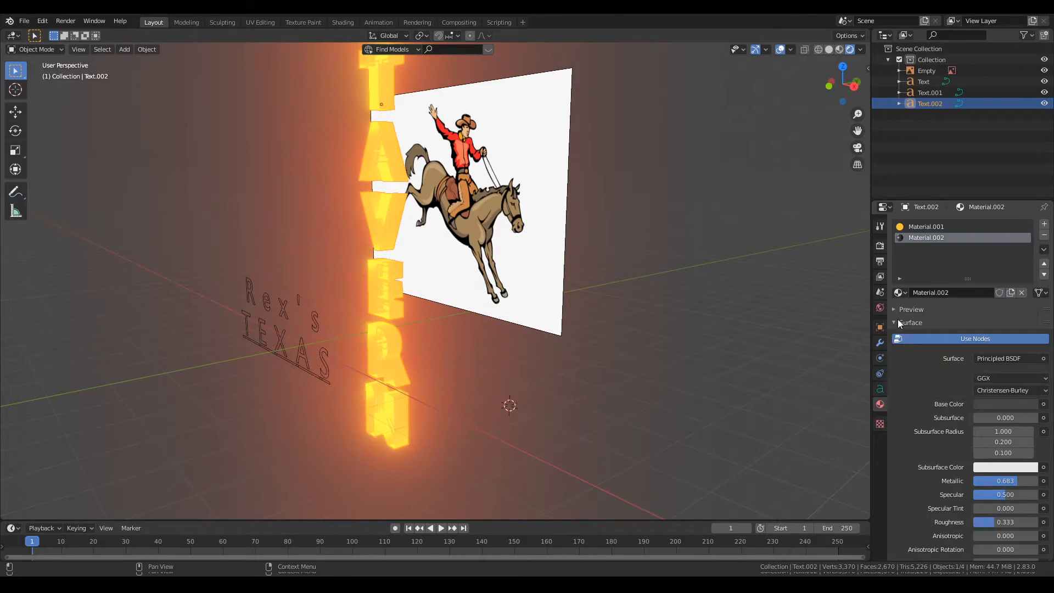
left_click(909, 323)
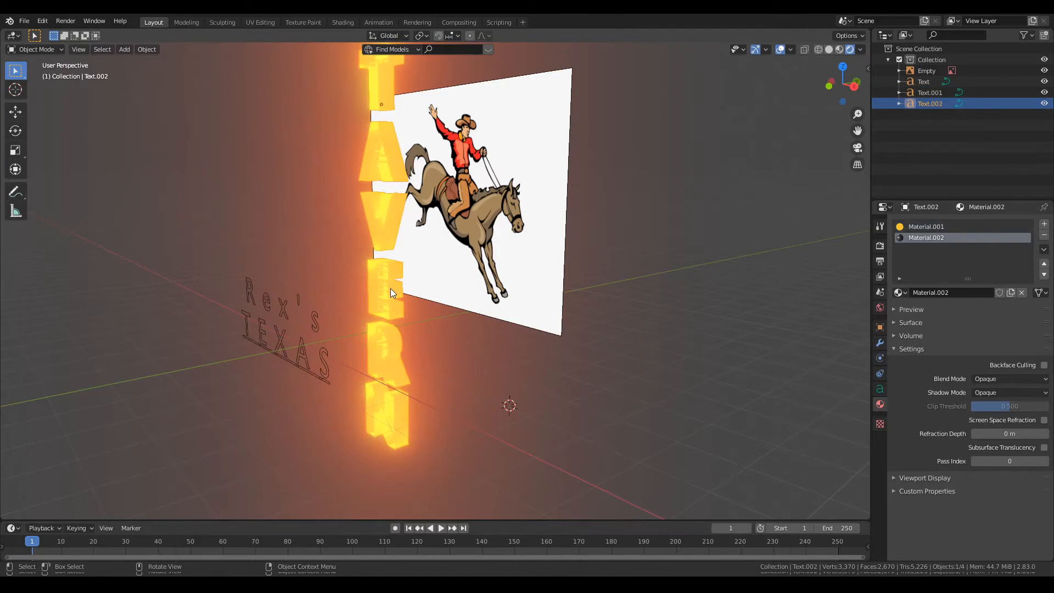
key("Tab")
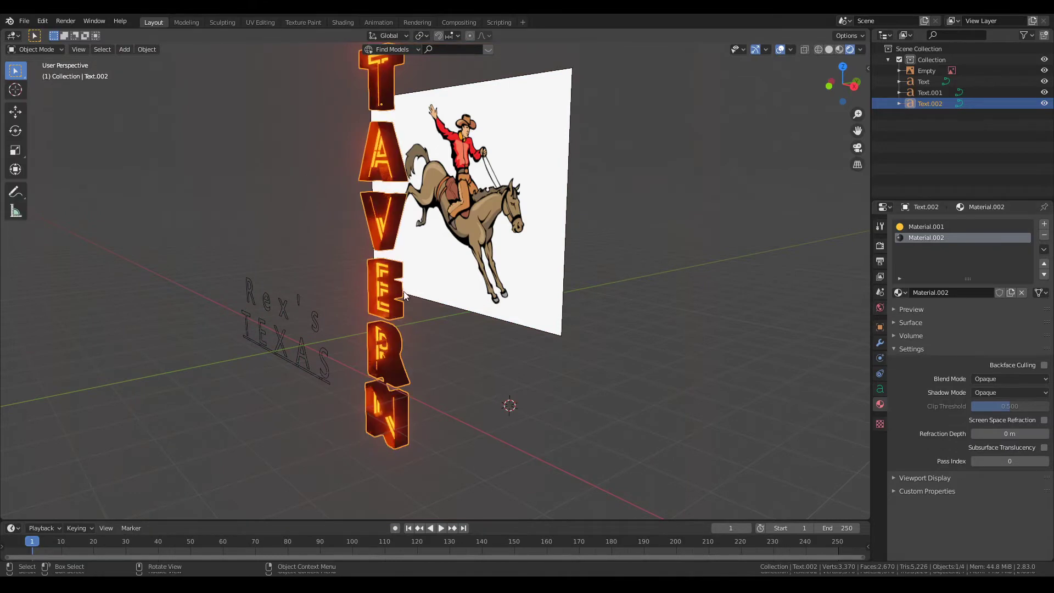
mouse_move(399, 303)
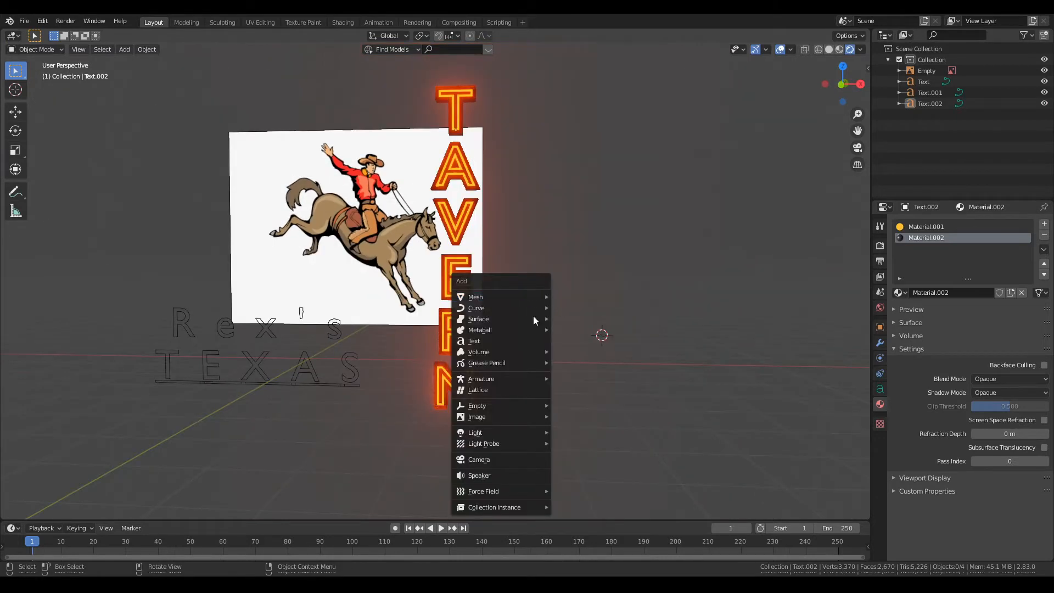
mouse_move(476, 307)
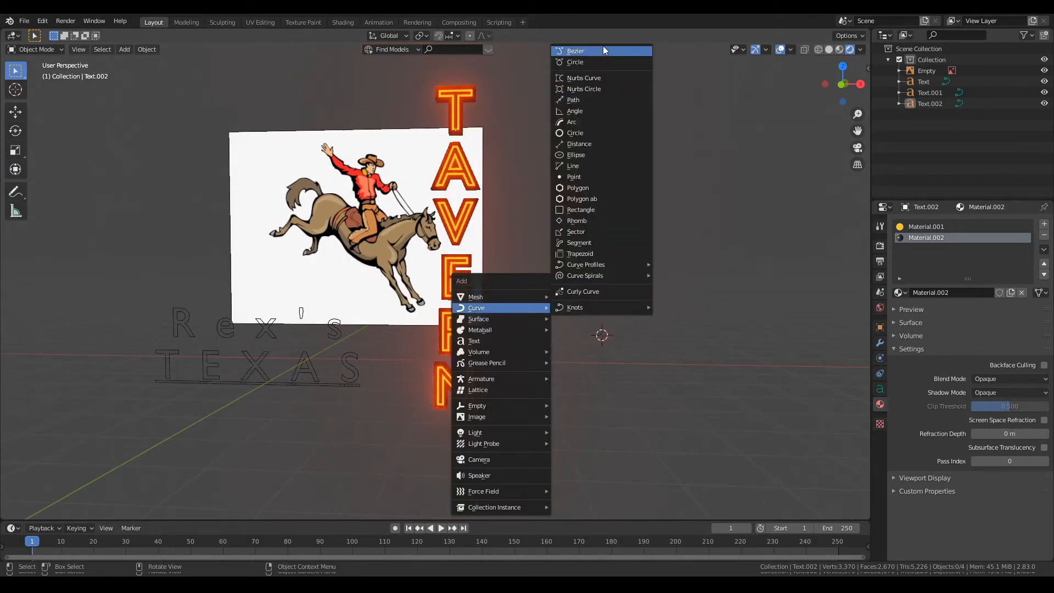
Step: Add an upright Bezier wire curve and start it near the top of the T
left_click(576, 50)
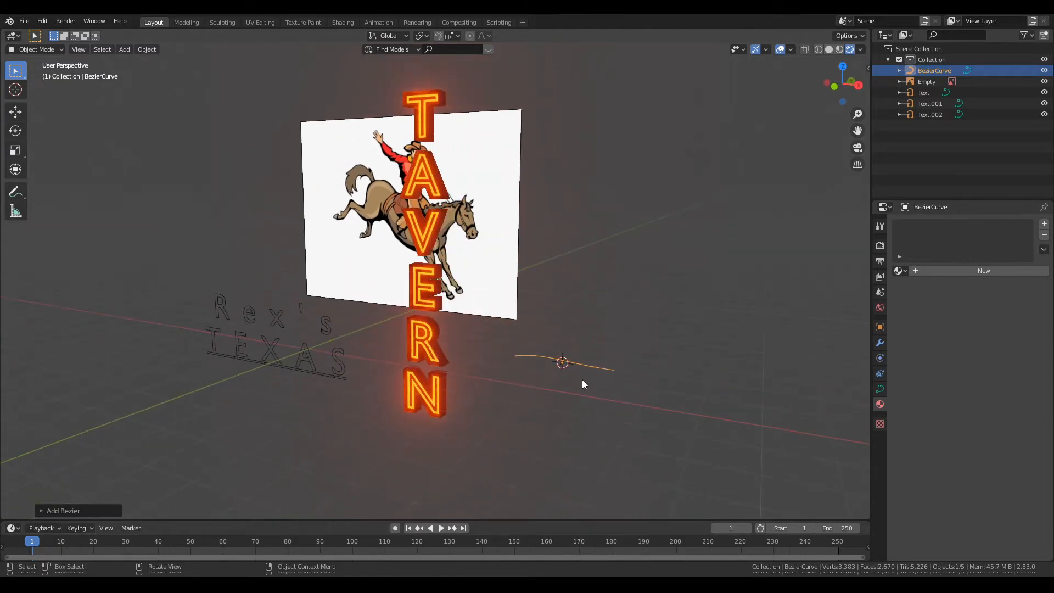
key("r")
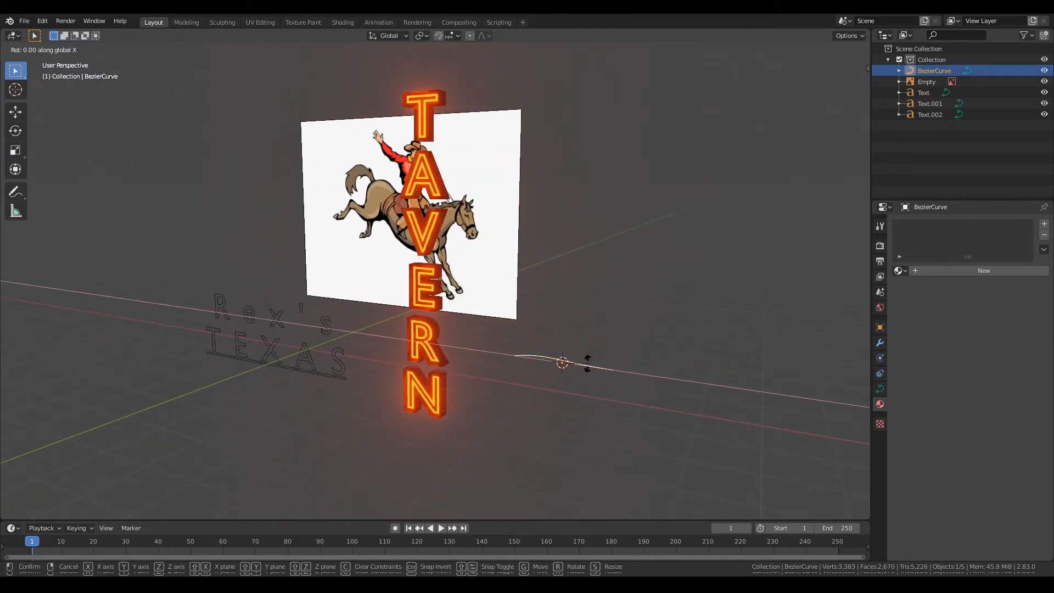
key("Tab")
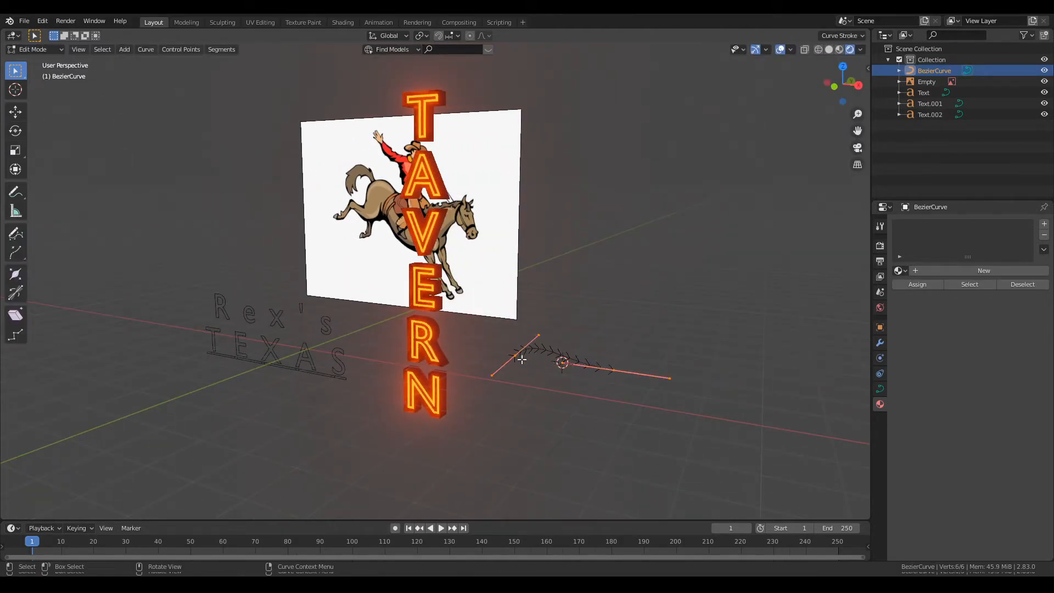
left_click_drag(562, 361, 446, 70)
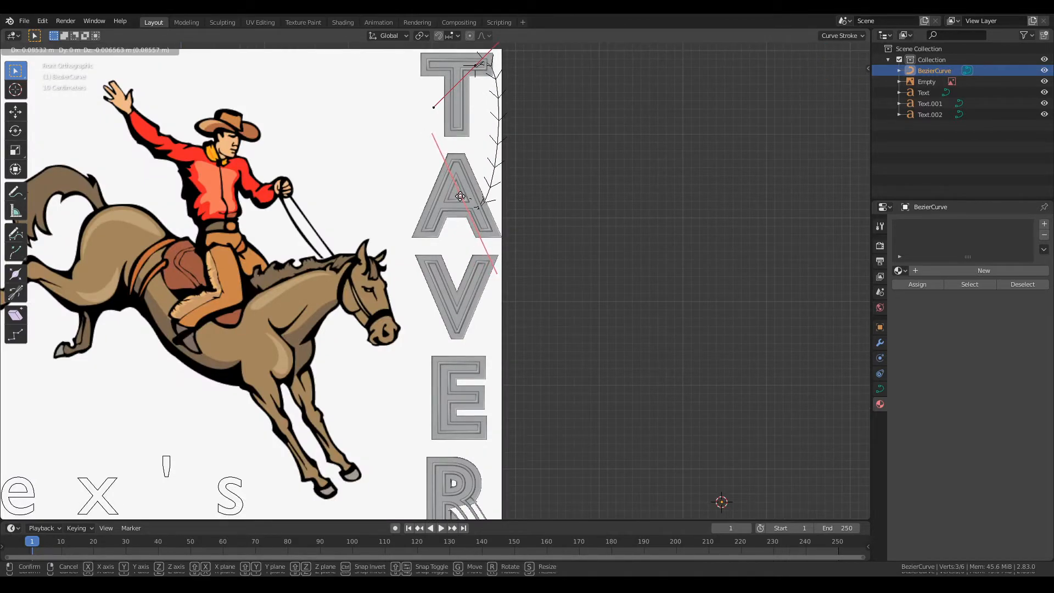
Step: Zigzag the wire points down past the A, V and N of TAVERN
left_click_drag(460, 195, 474, 292)
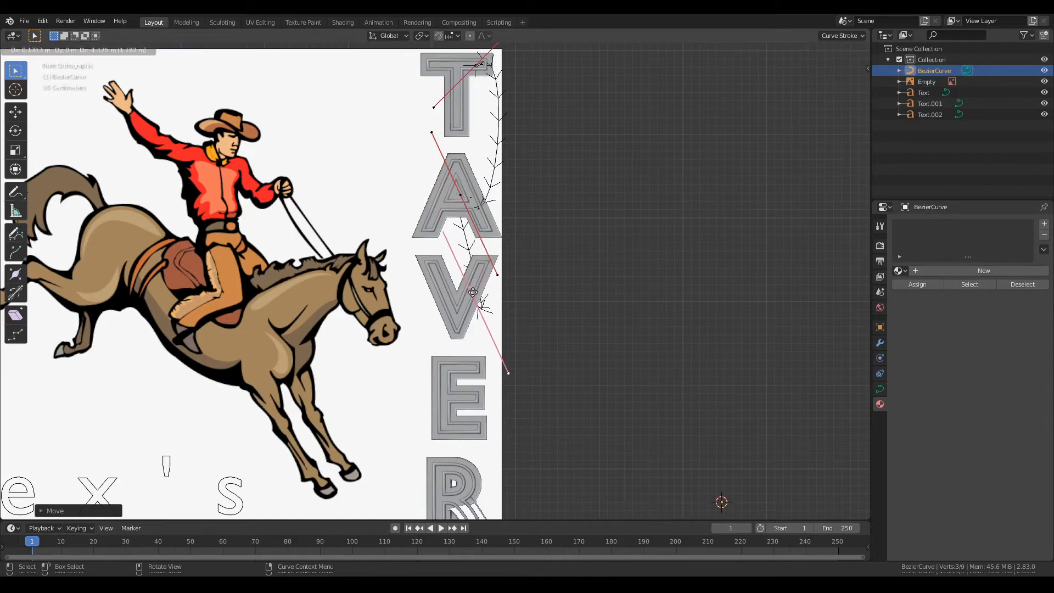
left_click_drag(474, 292, 445, 296)
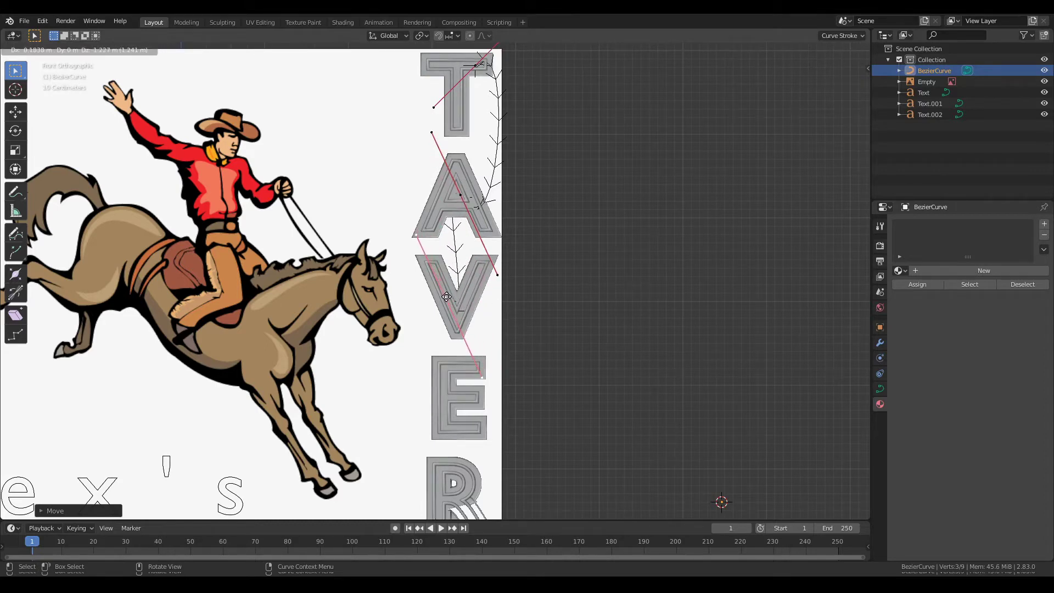
left_click_drag(446, 296, 432, 381)
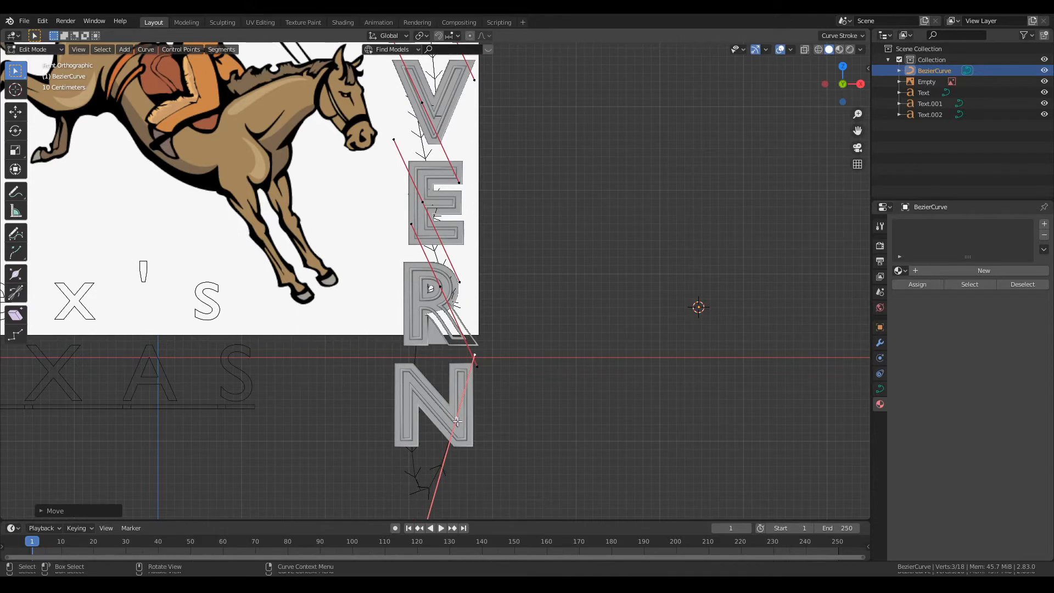
left_click_drag(475, 356, 496, 348)
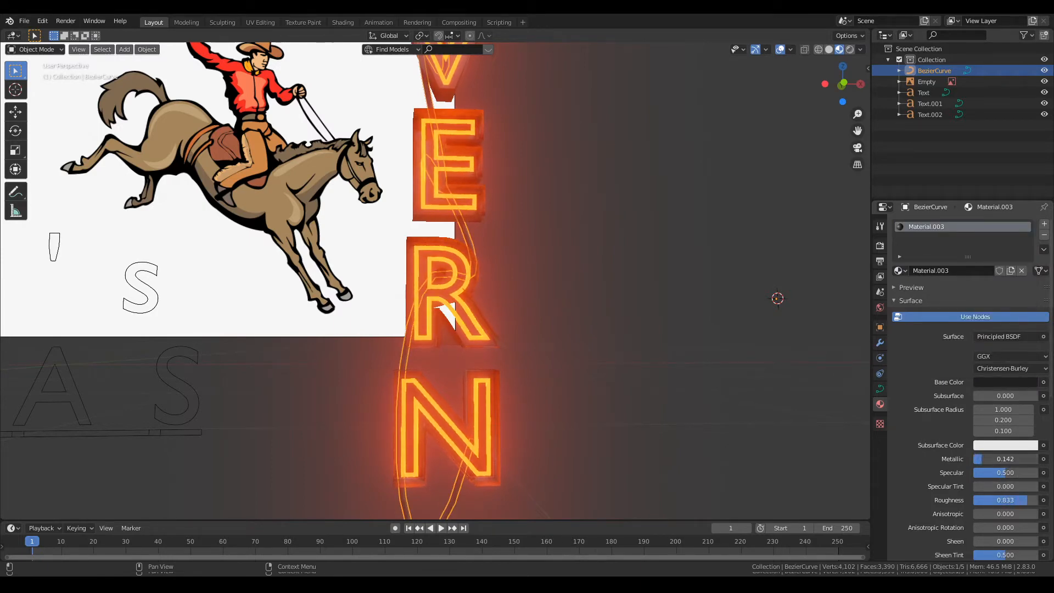
scroll("down", 3)
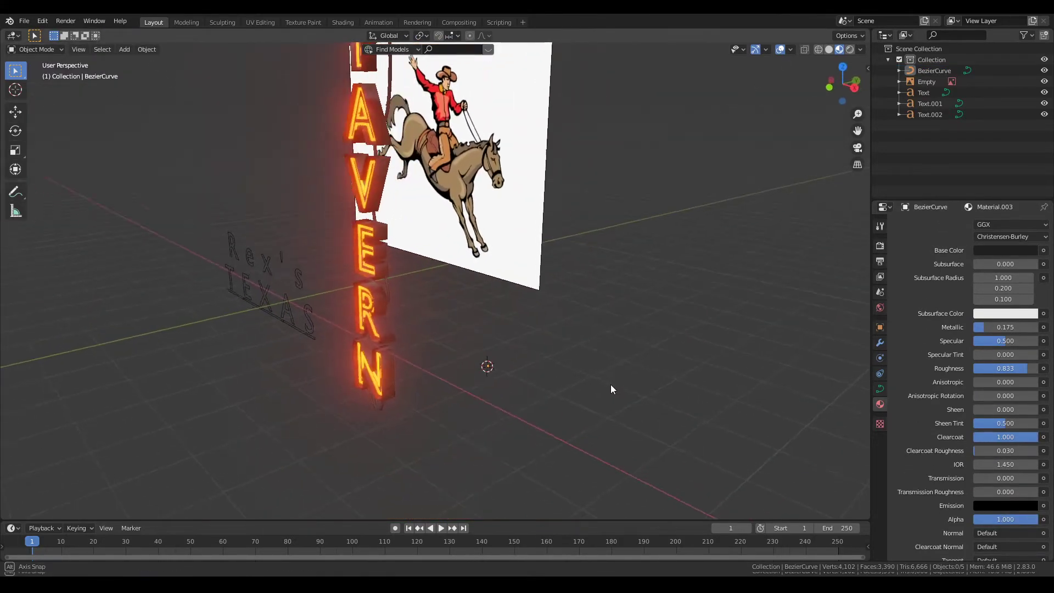
left_click_drag(612, 389, 526, 387)
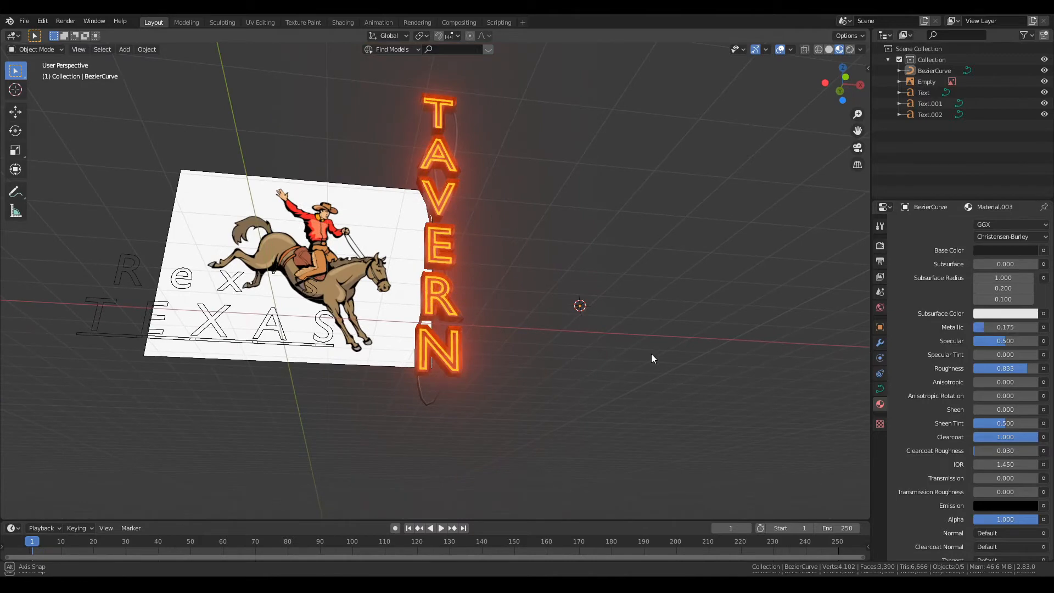
left_click_drag(652, 358, 517, 404)
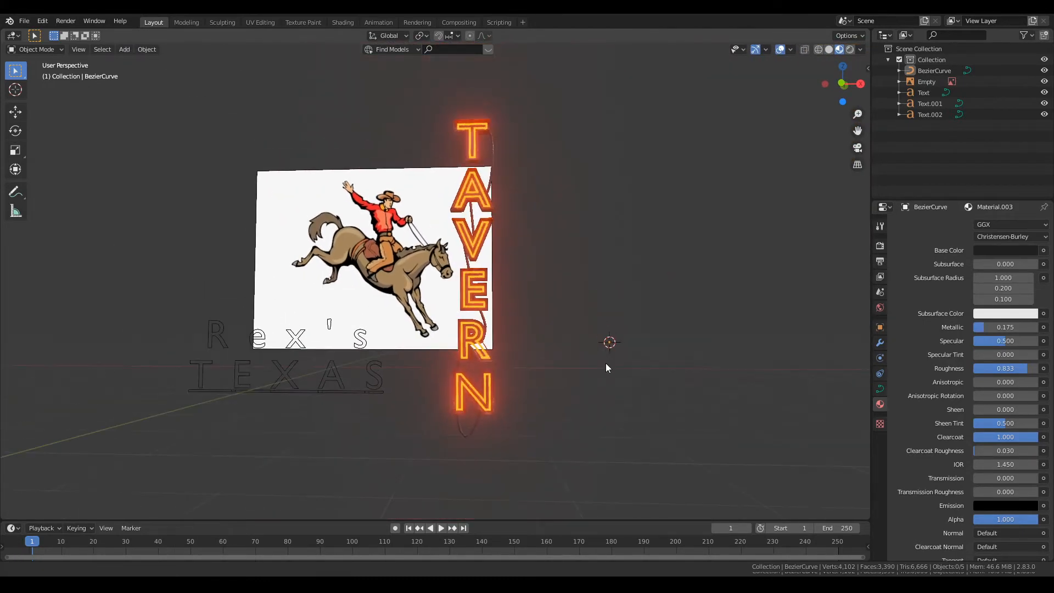
left_click(922, 92)
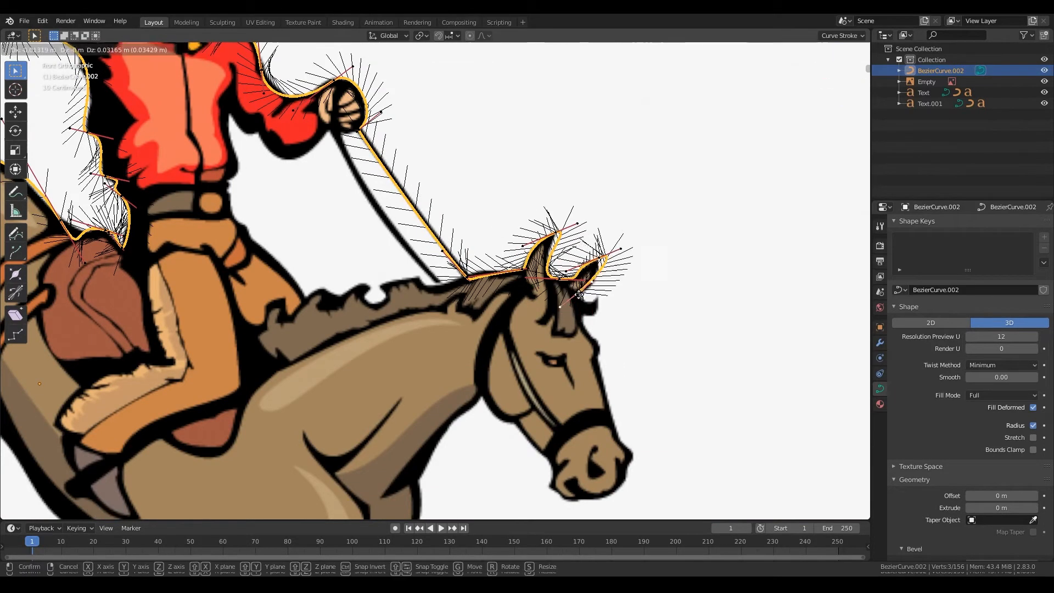
Step: Adjust an outline point of the traced curve at the horse's ear
left_click_drag(579, 306, 617, 501)
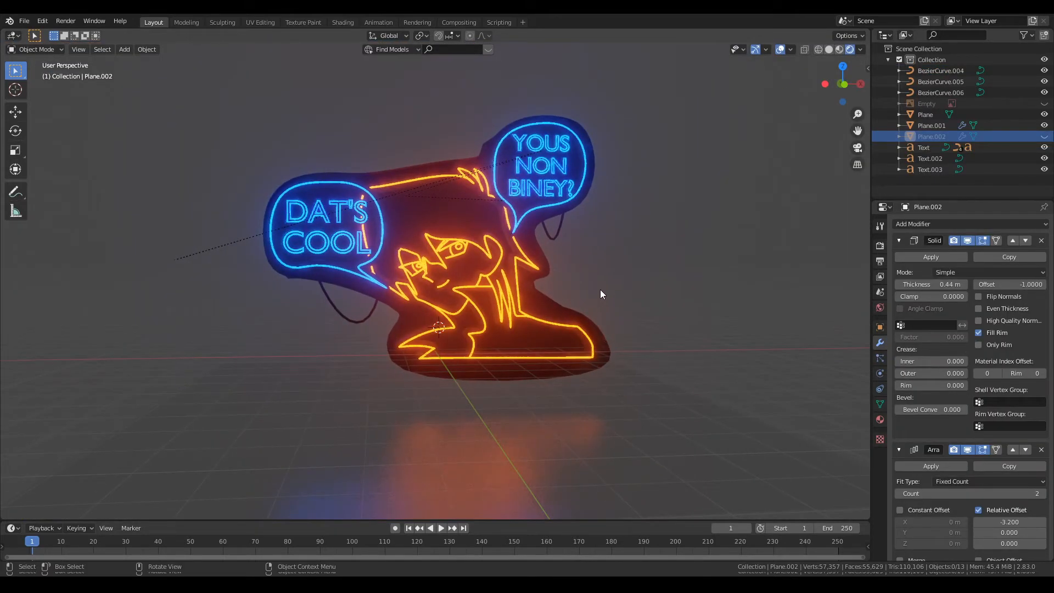
mouse_move(672, 290)
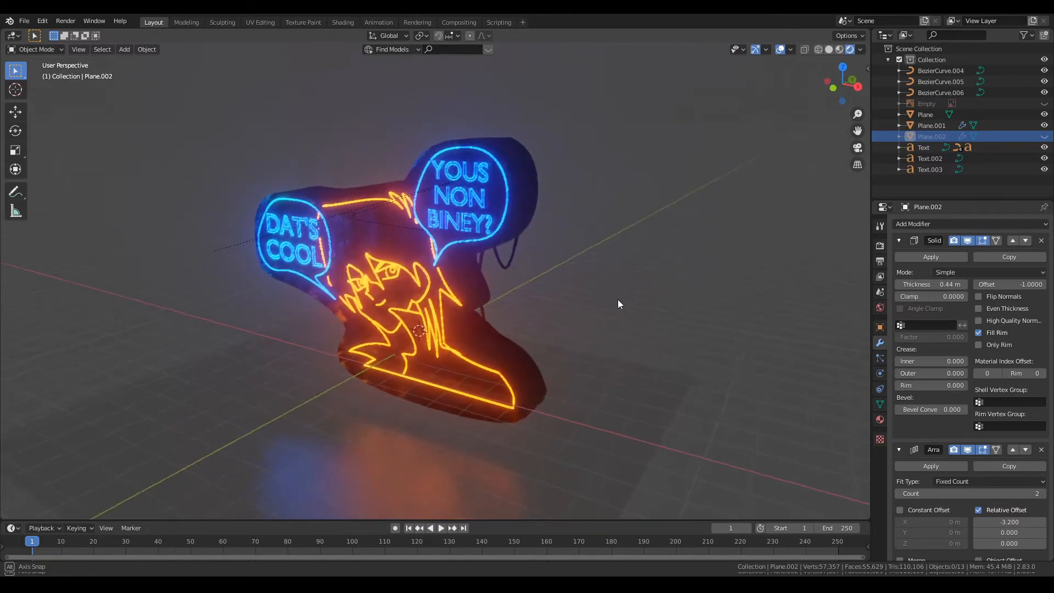
left_click_drag(619, 304, 674, 278)
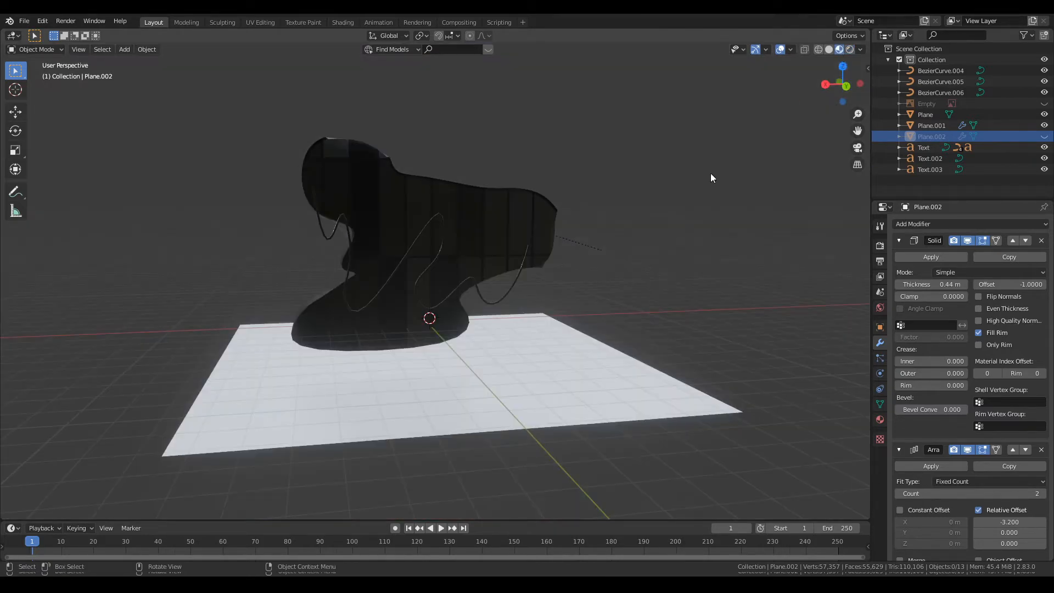
left_click_drag(711, 178, 648, 233)
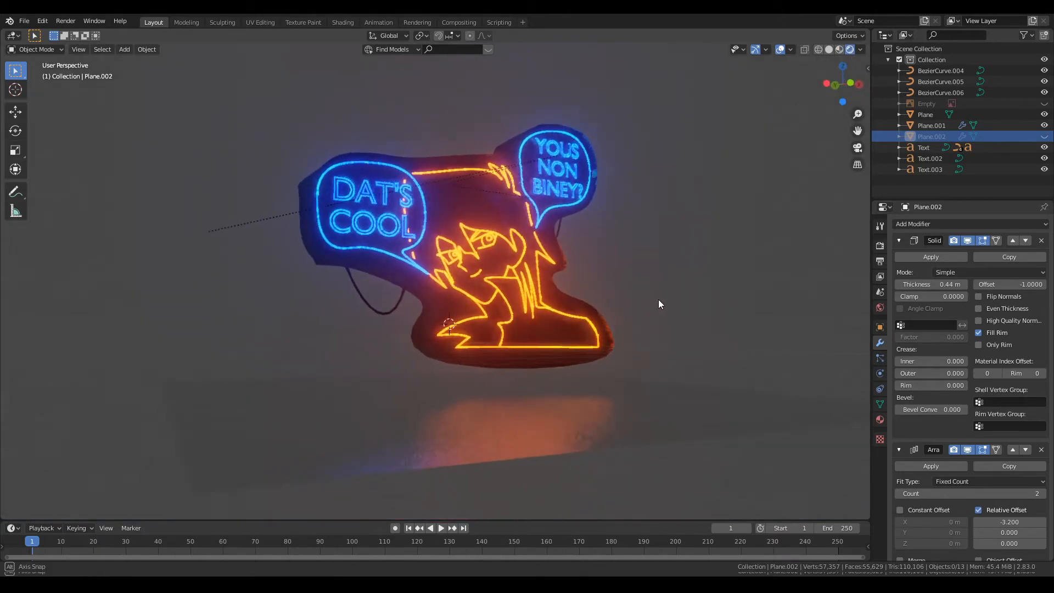
left_click_drag(658, 304, 621, 306)
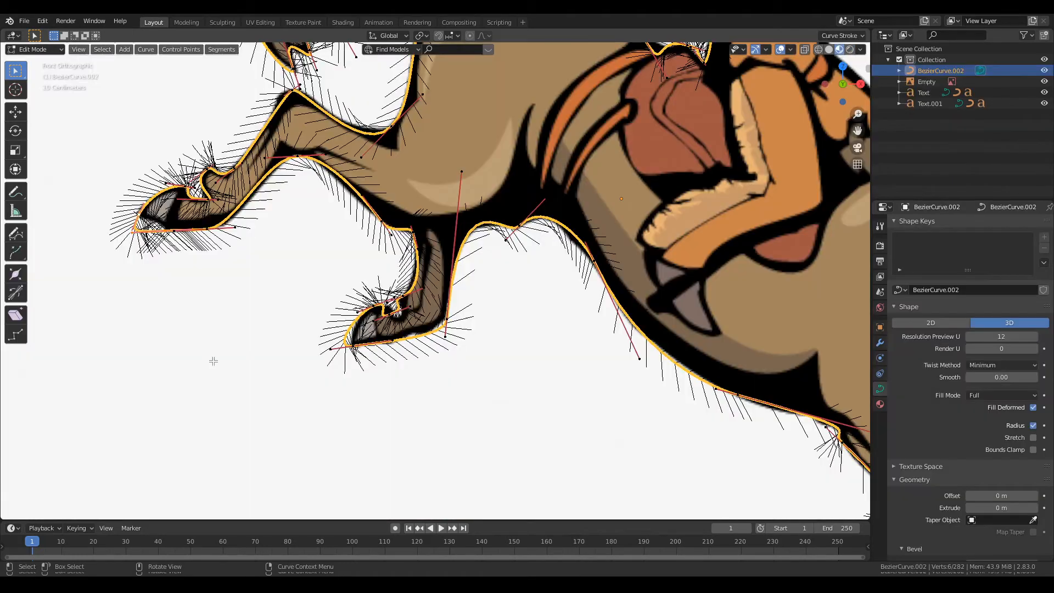
Step: Finish the traced cowboy outline and give it the orange neon tube treatment
key("Tab")
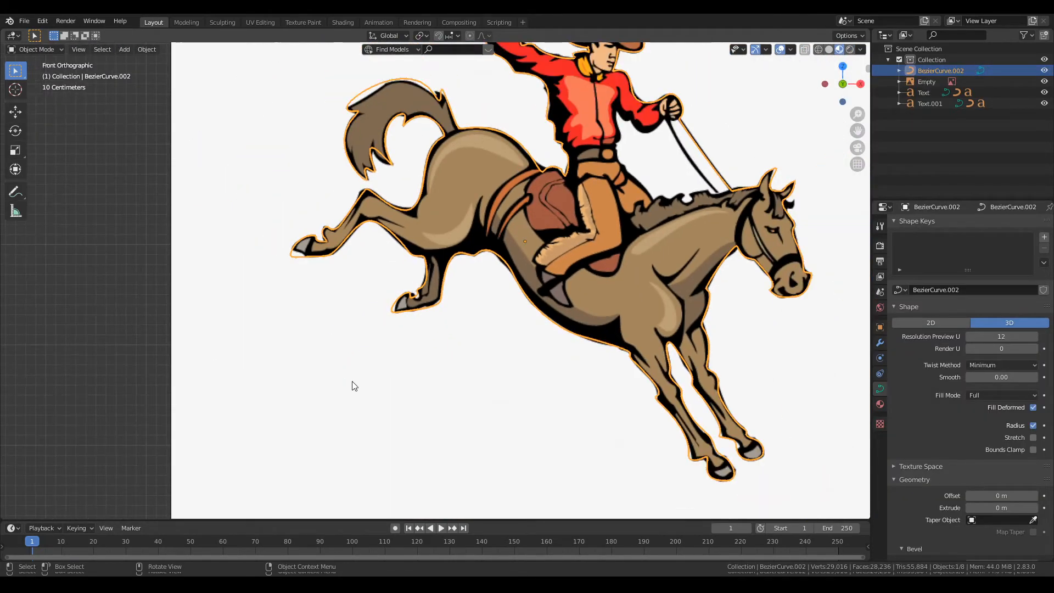
left_click(927, 82)
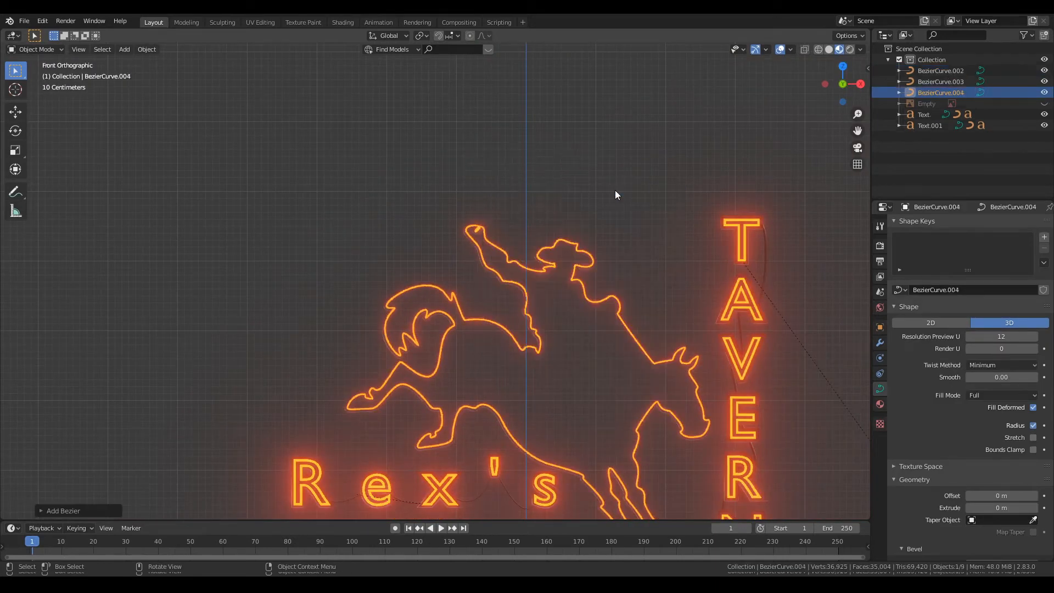
Step: Shape a new curve into a lasso loop above the cowboy's hand and give it a blue emission material
key("r")
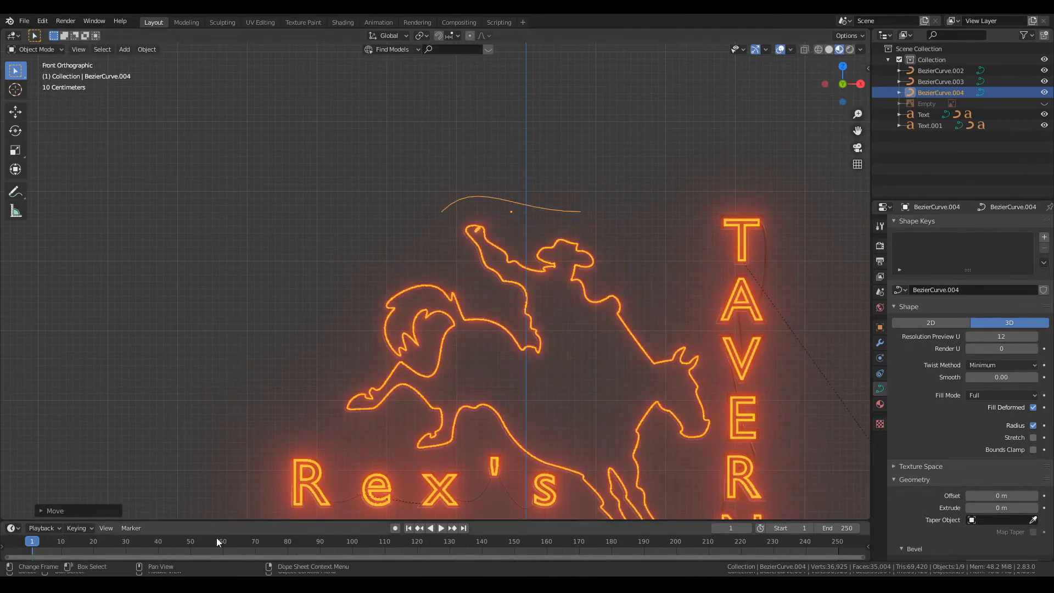
key("r")
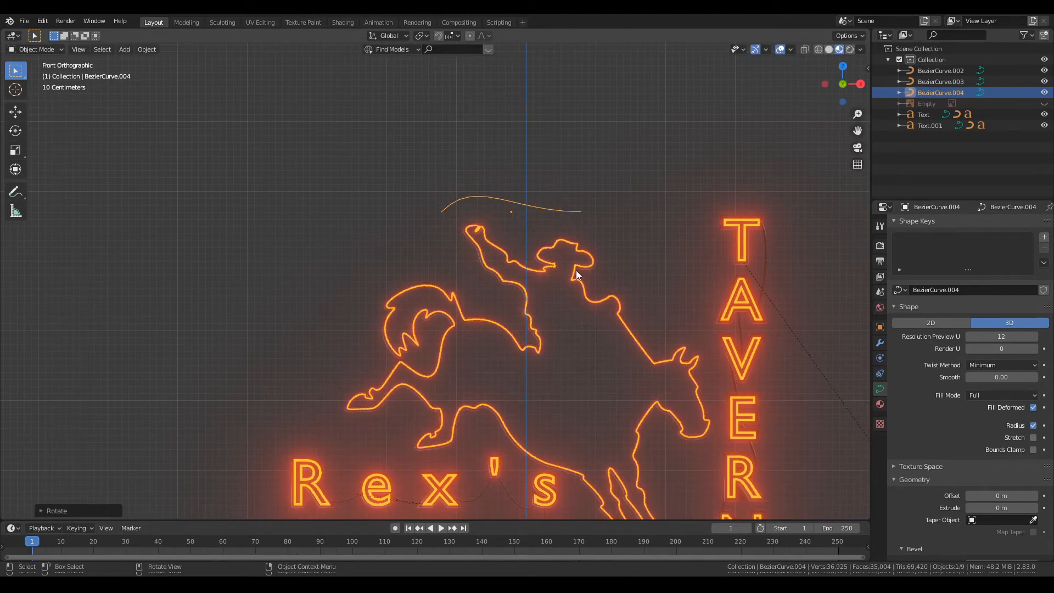
key("Tab")
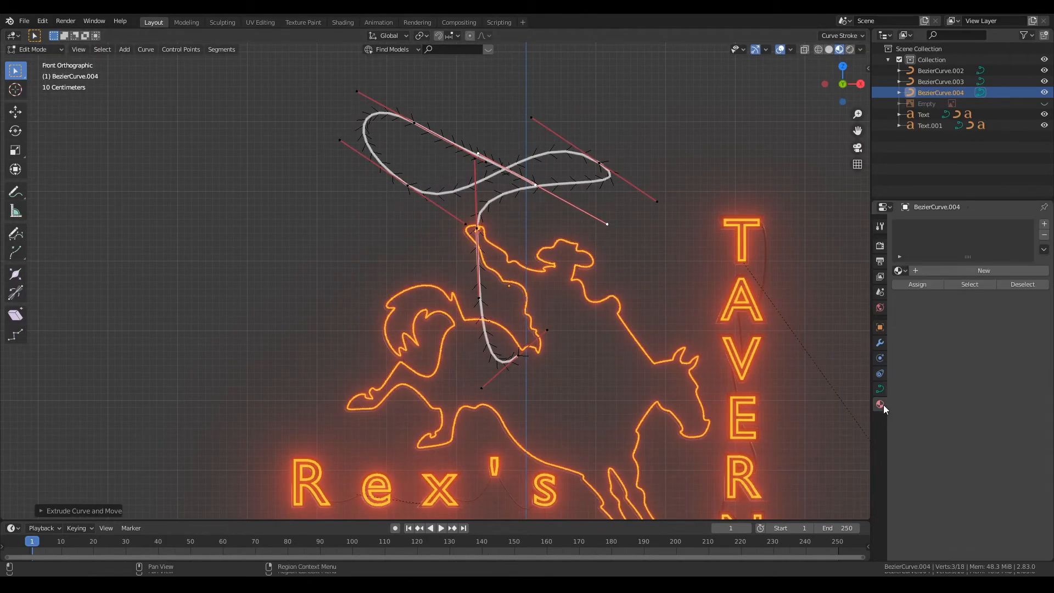
left_click(342, 22)
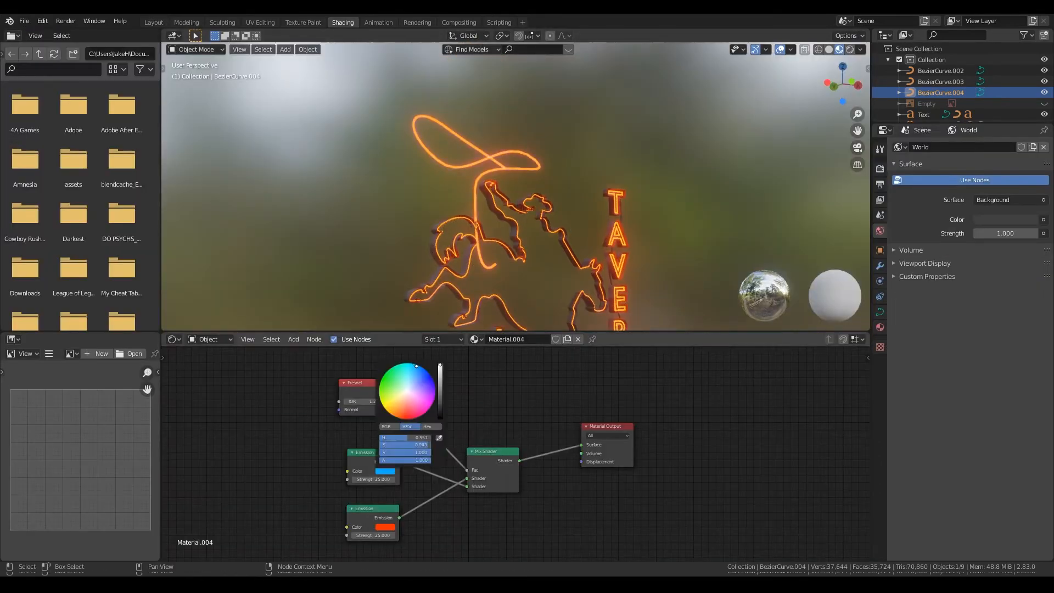
left_click(153, 21)
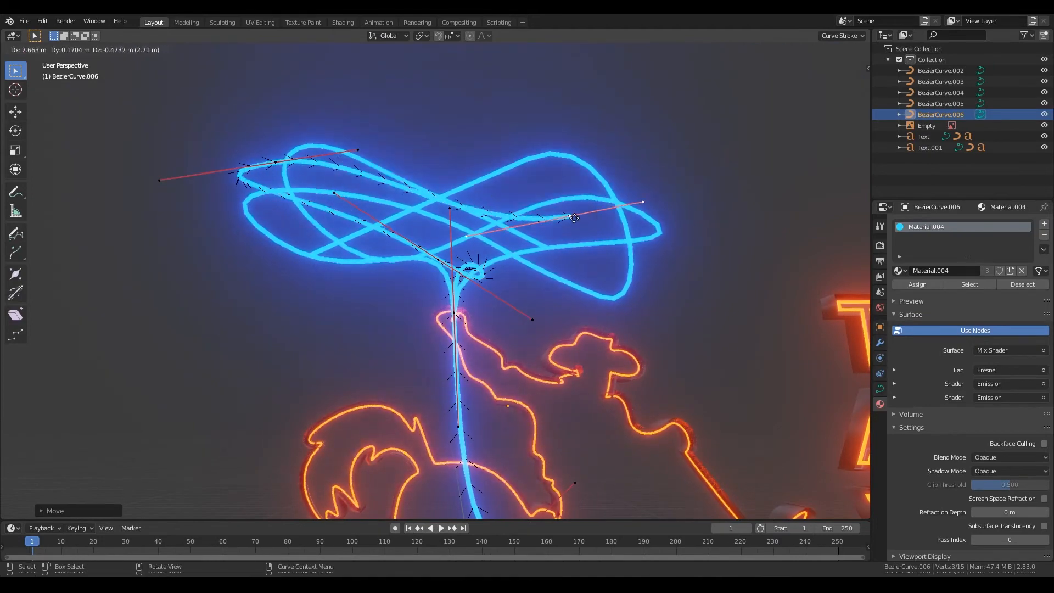
Step: Insert a Mix Shader into the lasso material so loops blend lit blue with dull grey, then keyframe its factor
left_click(343, 22)
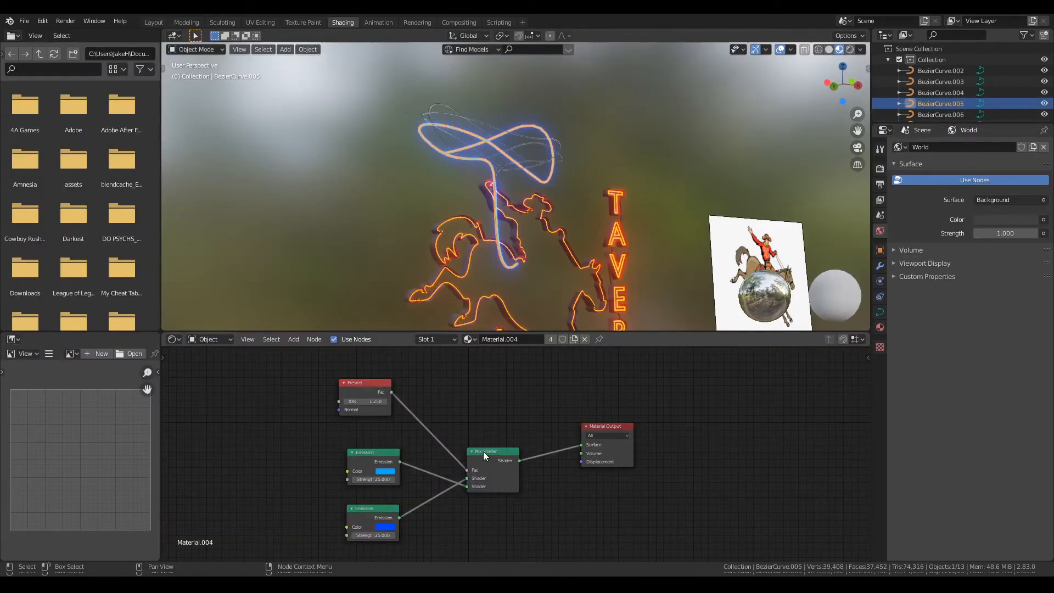
left_click_drag(487, 450, 460, 431)
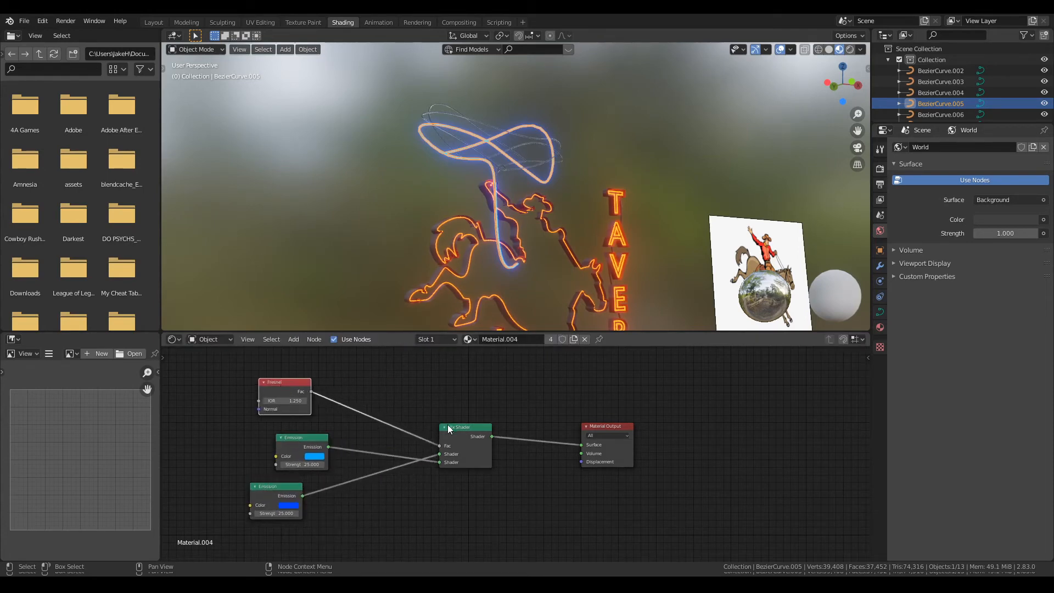
left_click_drag(463, 427, 400, 427)
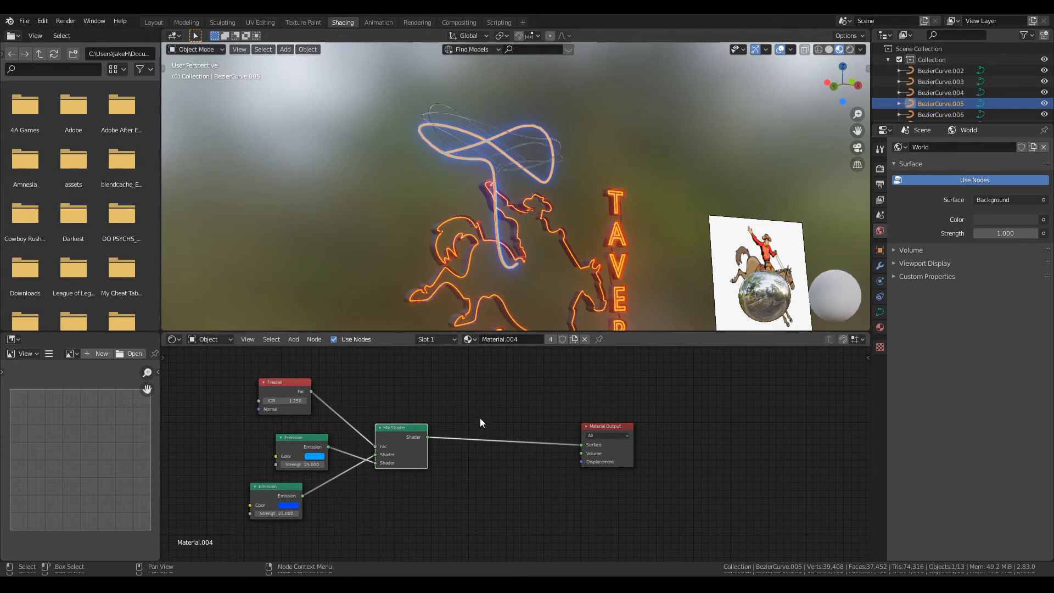
type("mix")
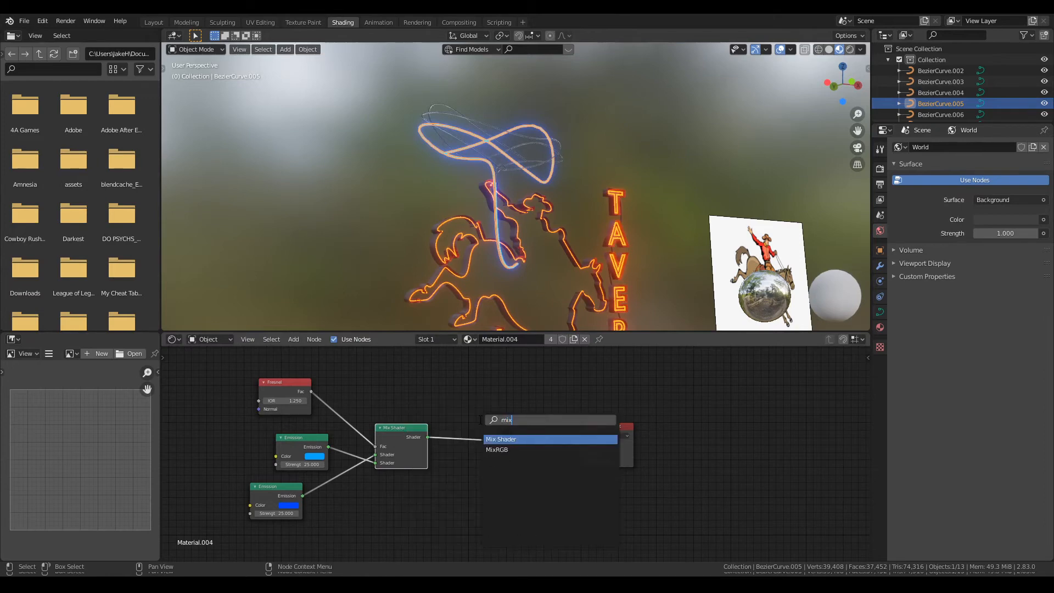
left_click(501, 439)
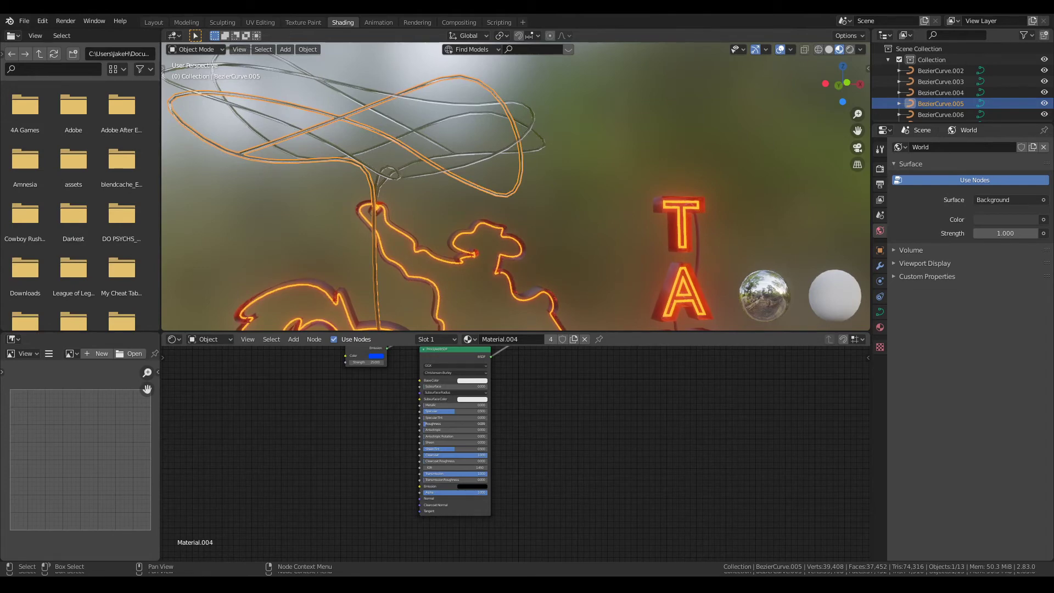
mouse_move(446, 415)
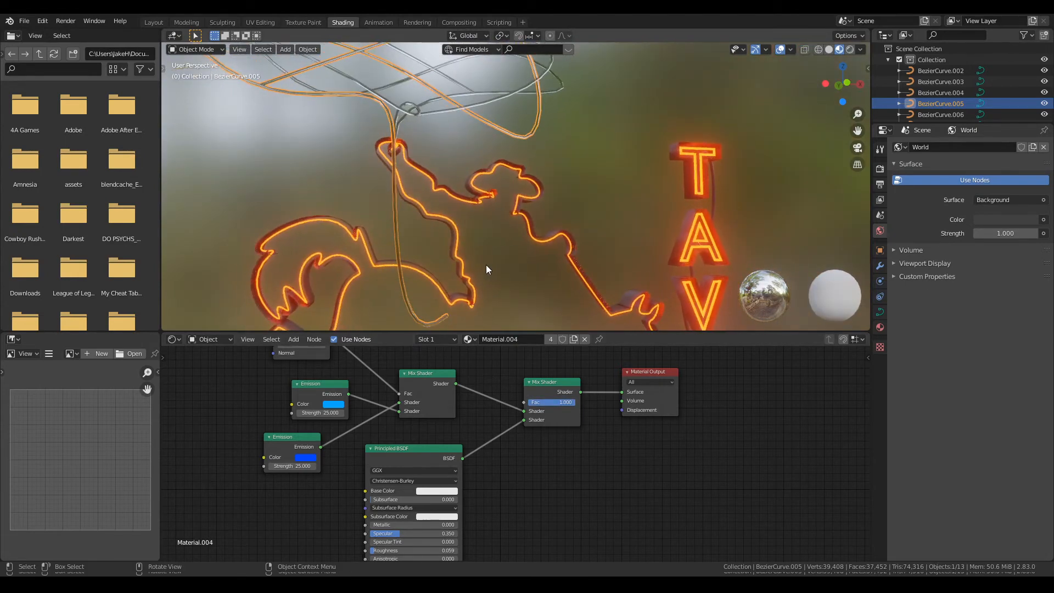
left_click(154, 20)
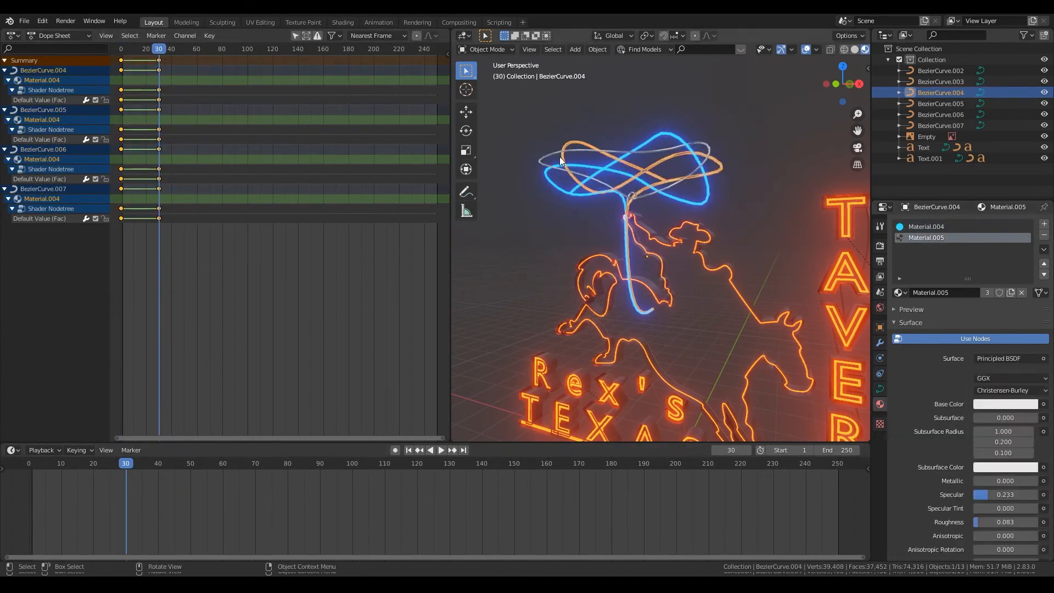
Step: Place an upright plane behind the sign, scaled to cover the cowboy, lasso and lettering
left_click(939, 115)
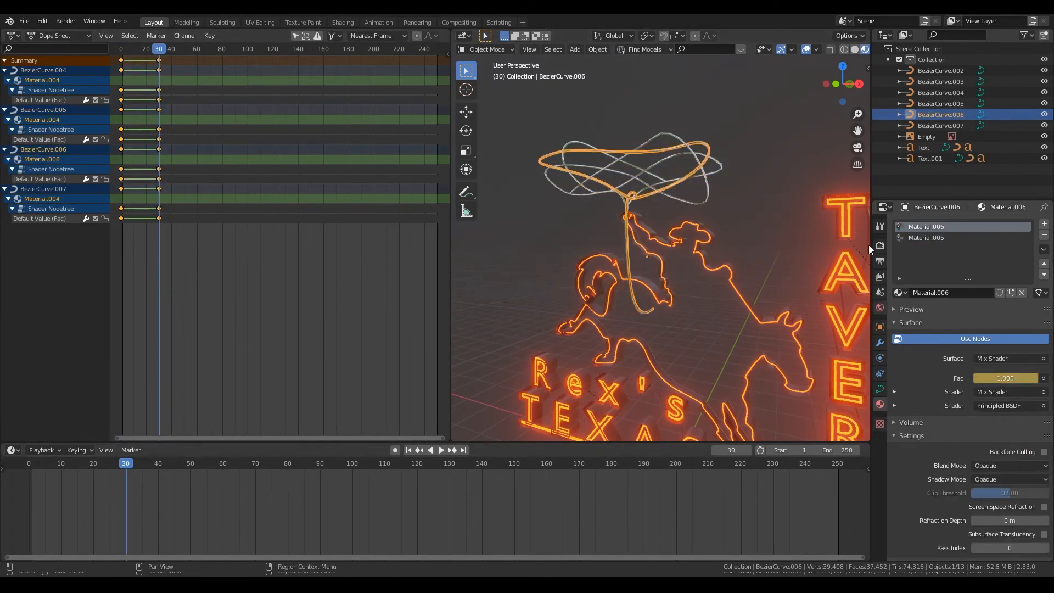
left_click(223, 462)
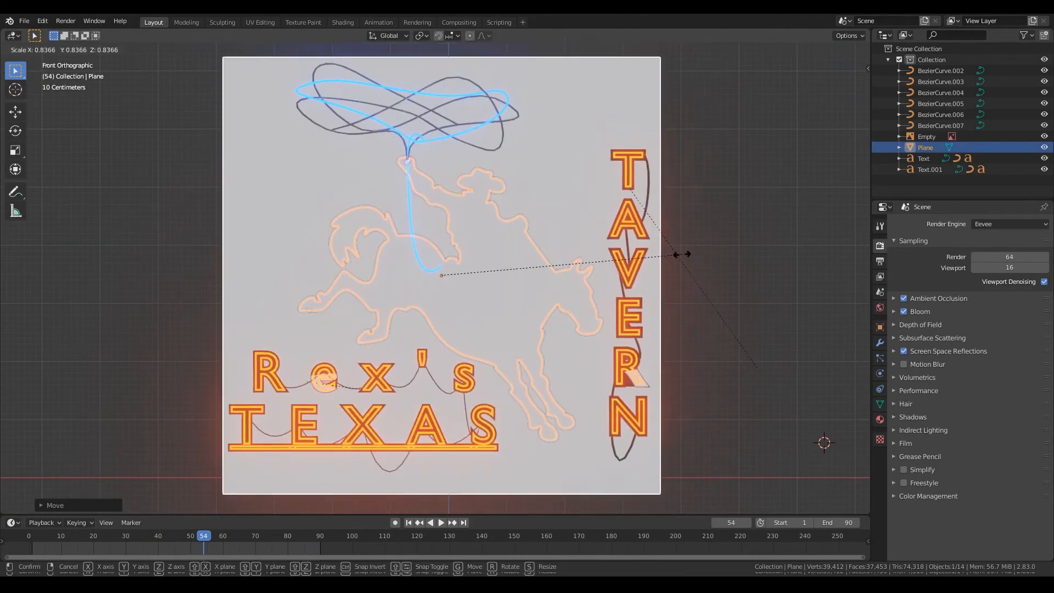
Step: Knife-cut the backing around the cowboy silhouette and give it a dark metallic material
key("Tab")
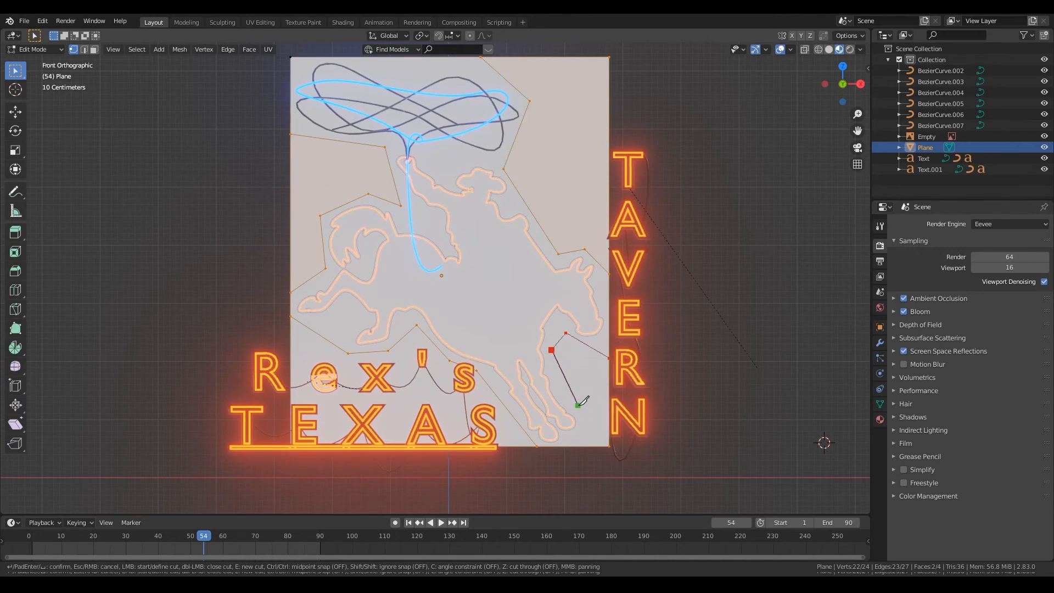
left_click(879, 342)
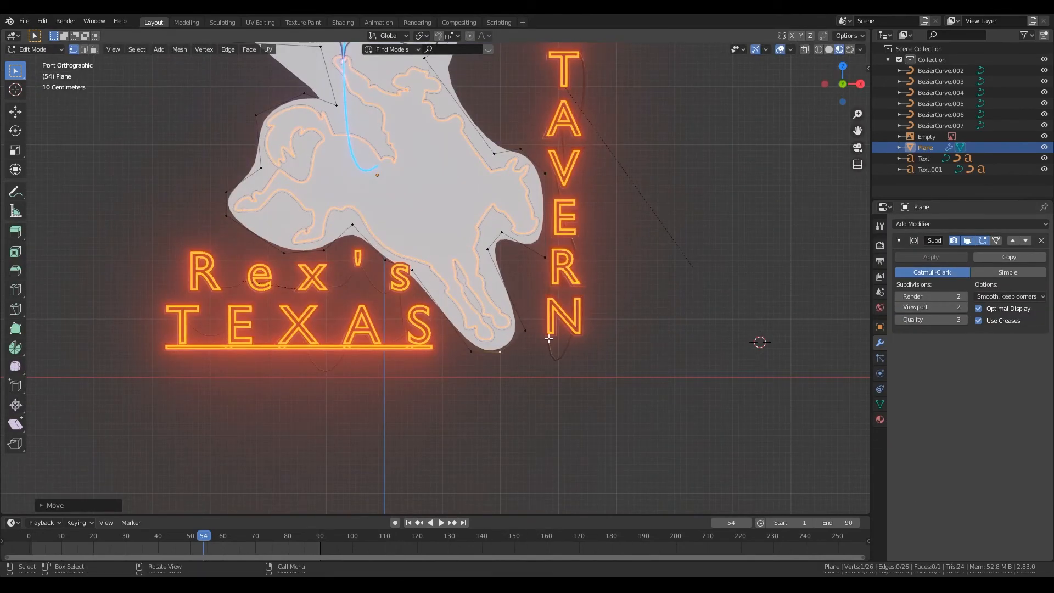
left_click(342, 22)
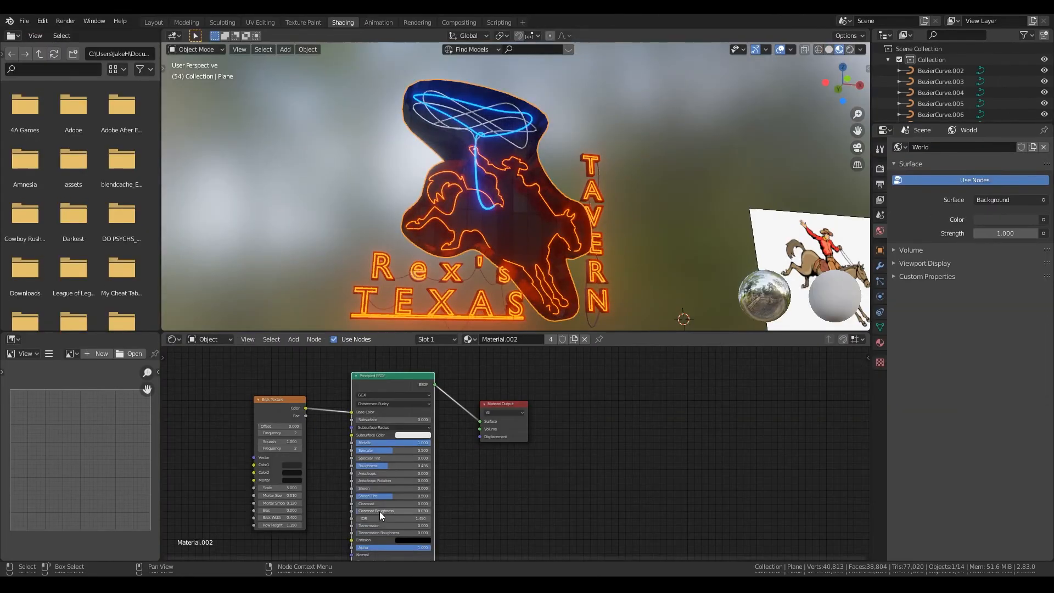
left_click(145, 22)
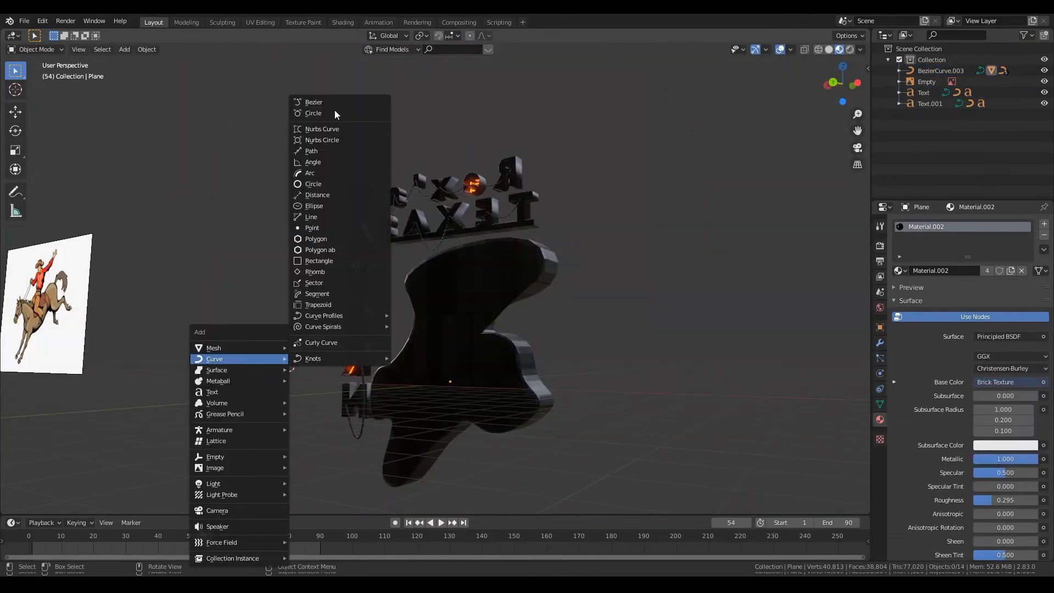
Step: Add a bevelled Bezier wire to hang the sign and shape the top support beam behind it
left_click(314, 101)
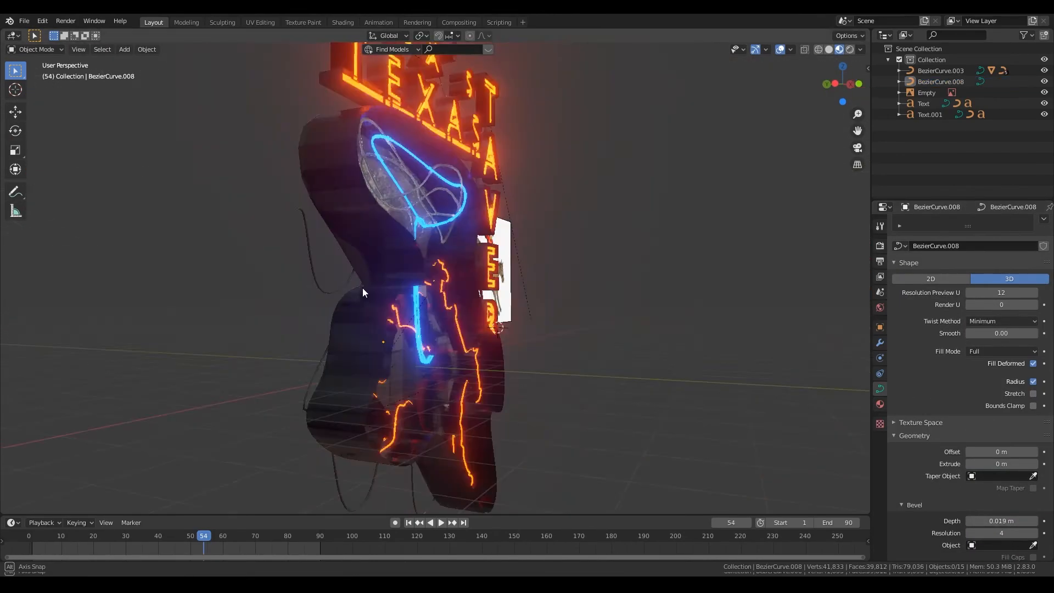
left_click_drag(363, 292, 605, 386)
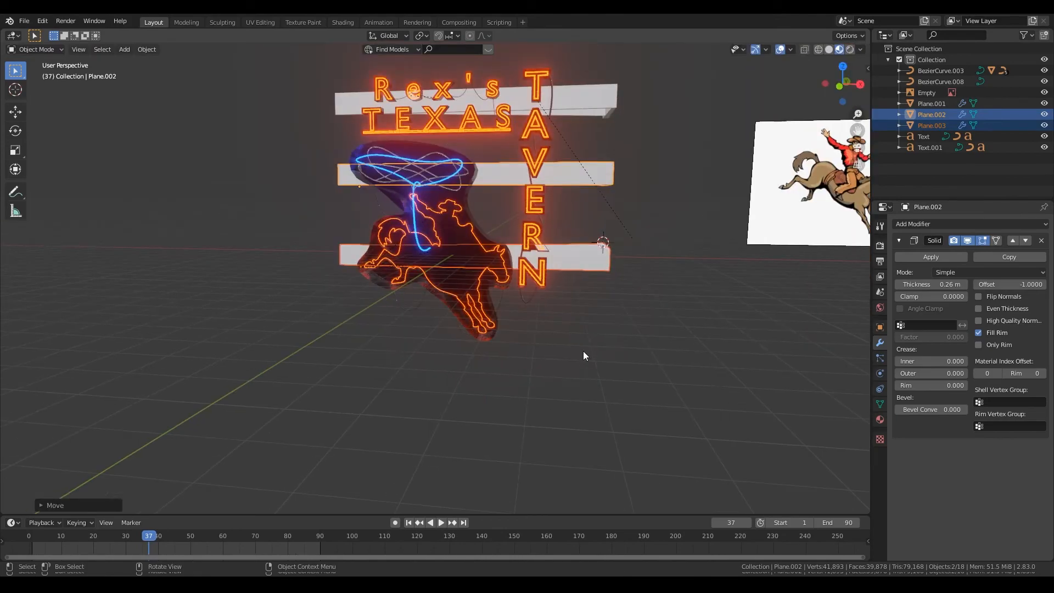
key("Tab")
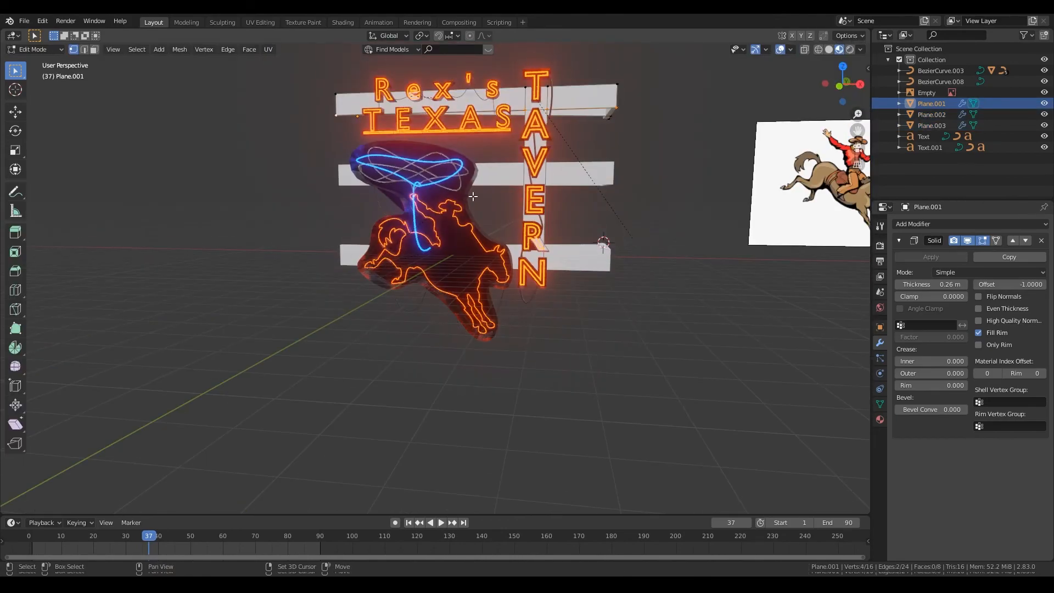